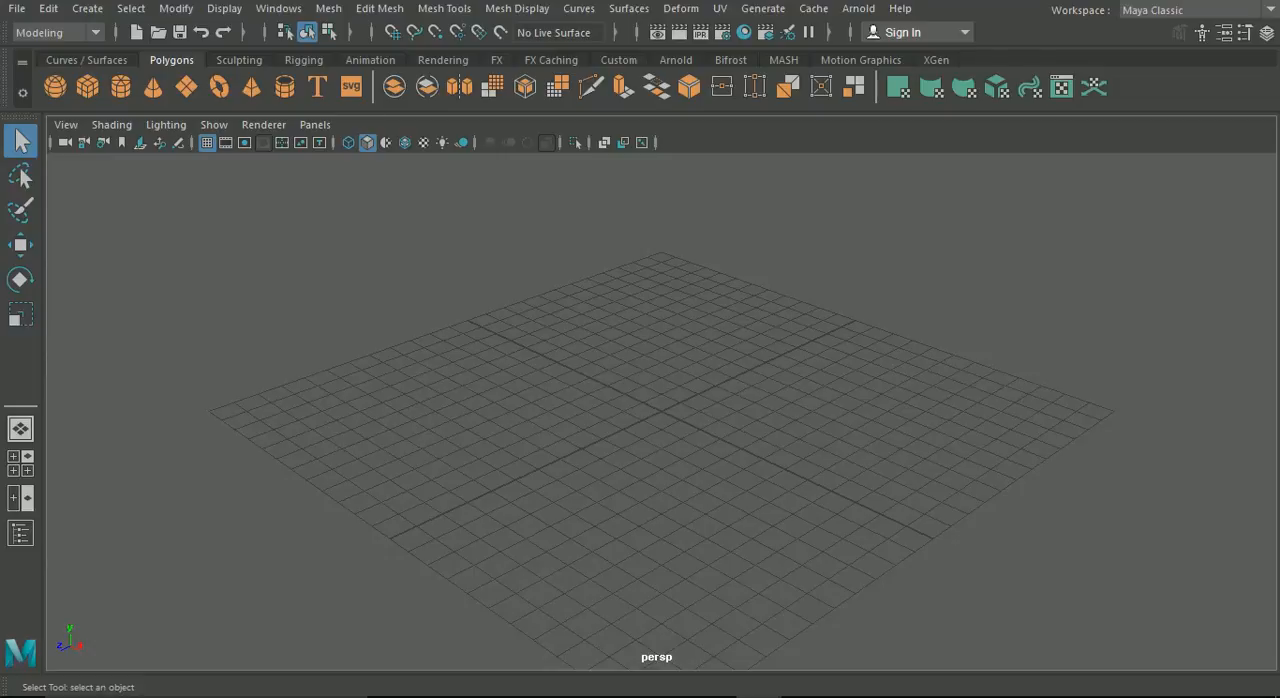
Step: Toggle on the Channel Box / Layer Editor panel beside the perspective viewport
click(1268, 33)
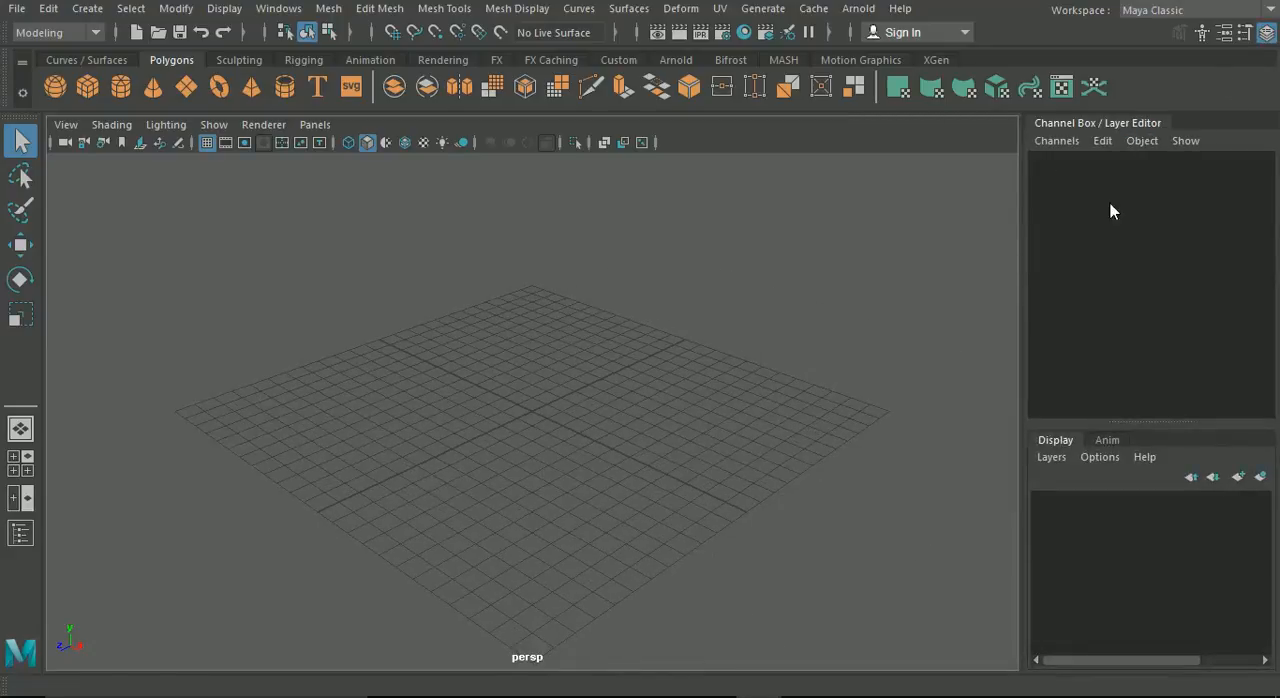
mouse_move(1065, 205)
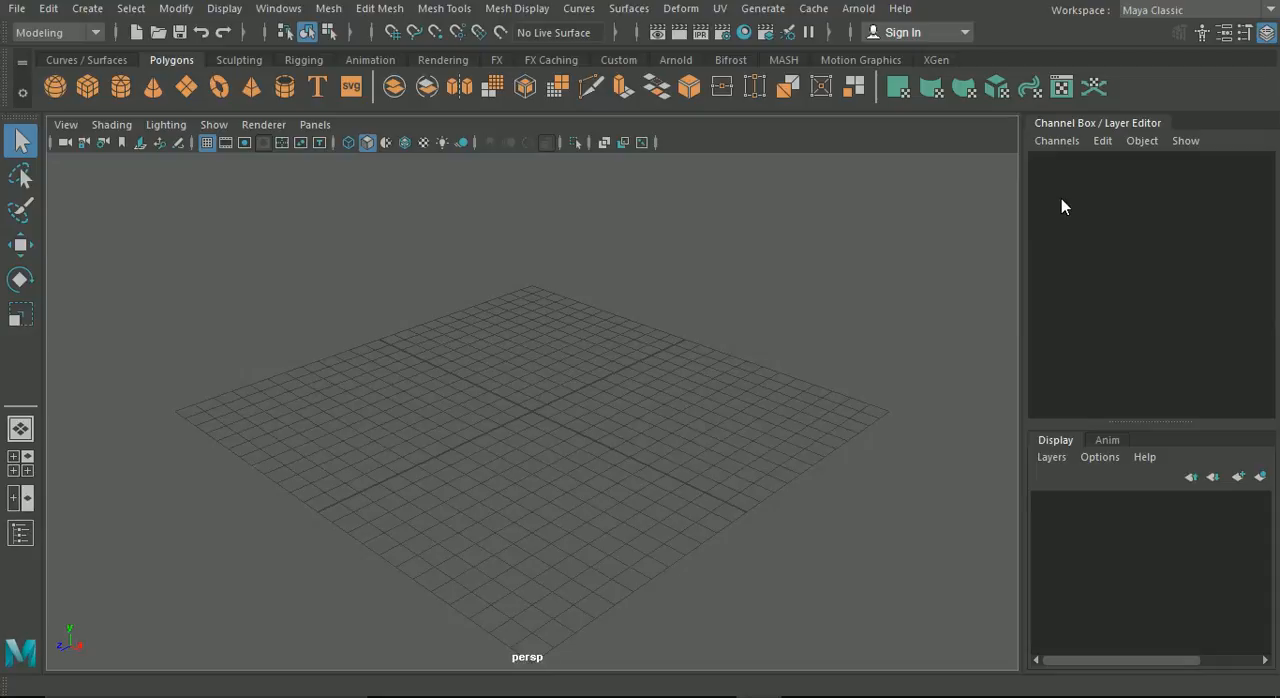
mouse_move(20, 490)
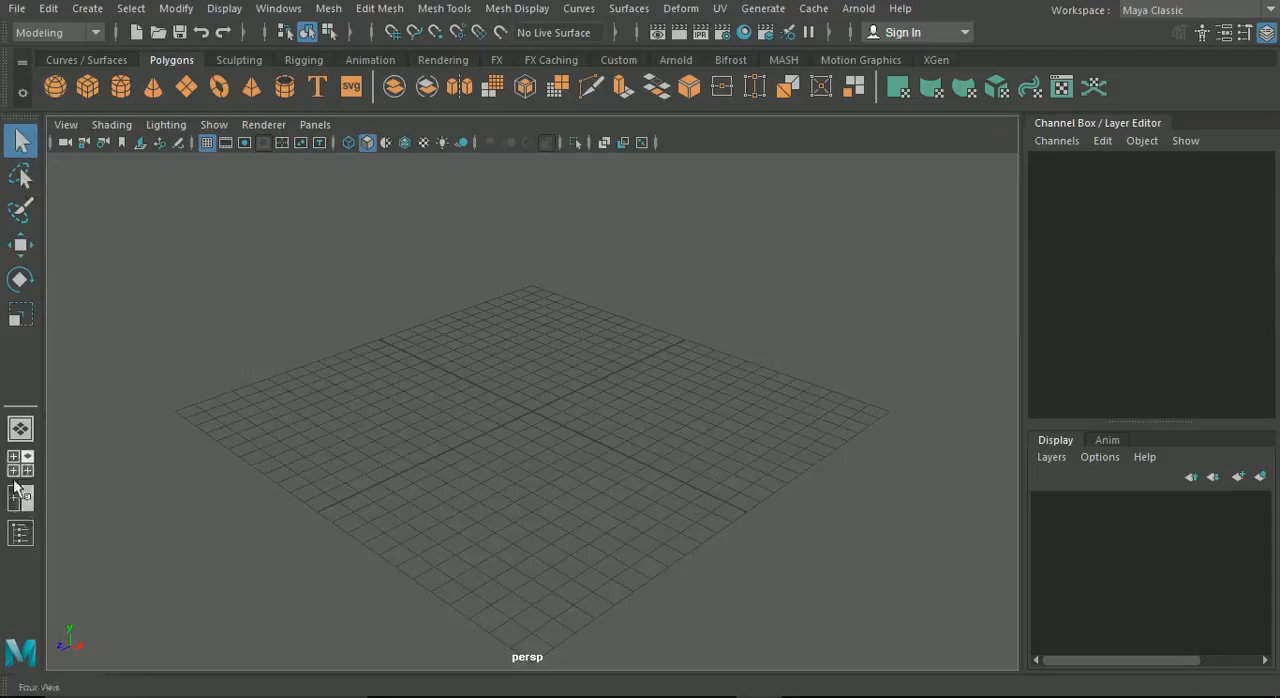
mouse_move(20, 462)
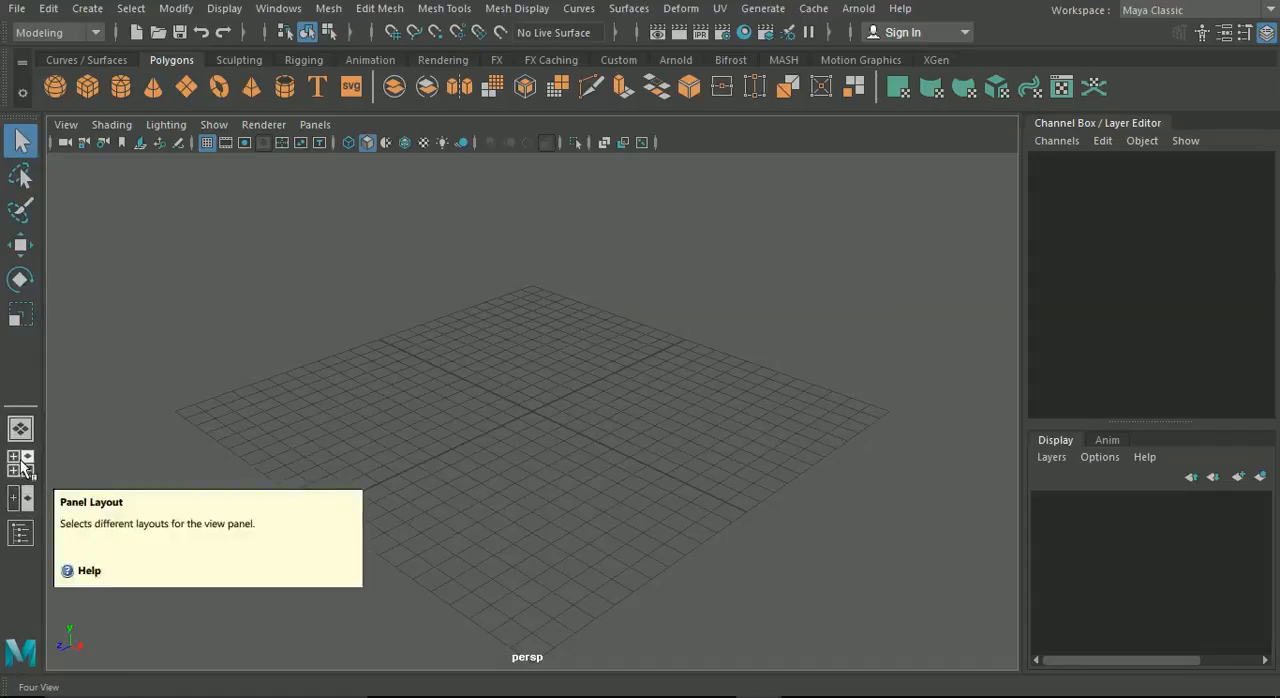
Step: Switch to the four-view layout with top, perspective, front and side panels
click(14, 457)
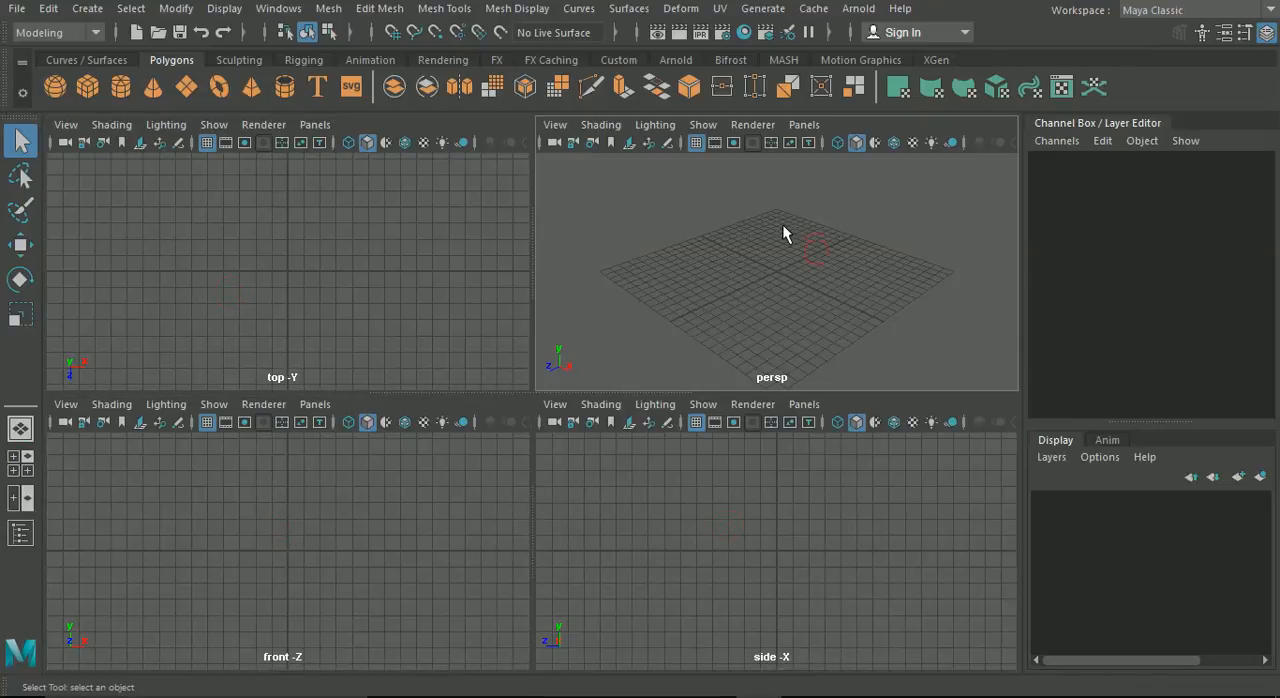
mouse_move(169, 202)
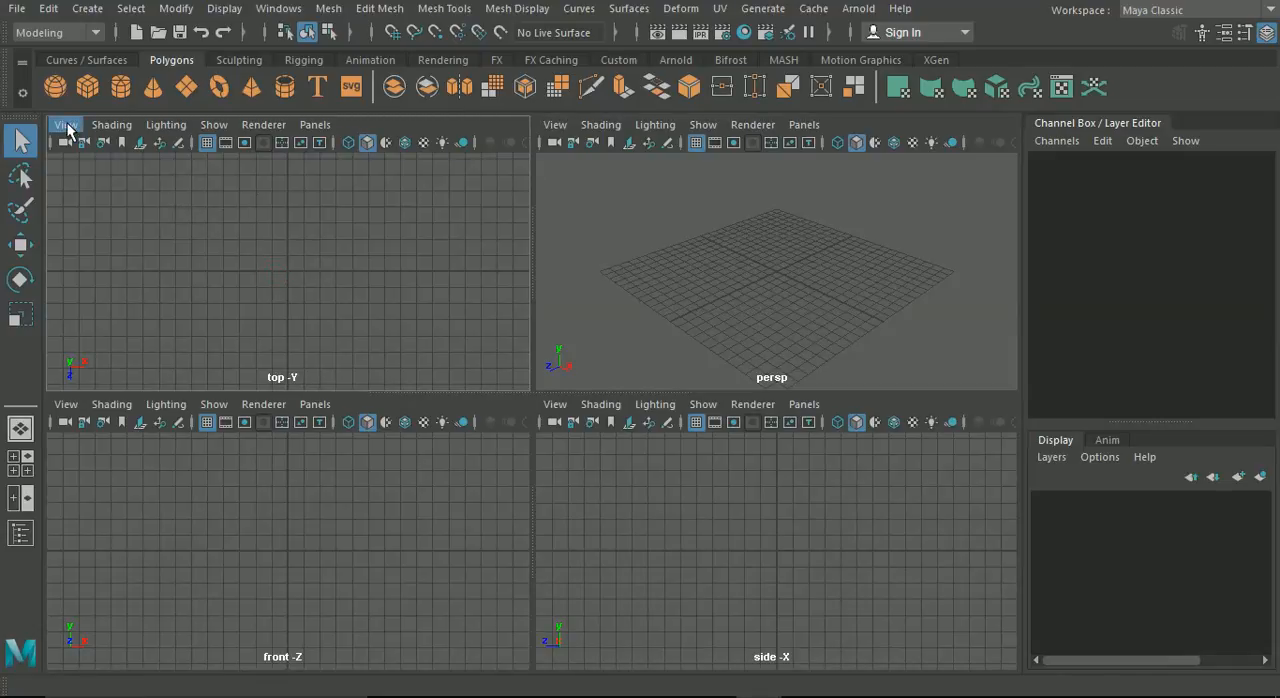
Step: Import the top-down Lamborghini image as the top view's image plane and inspect it
click(65, 124)
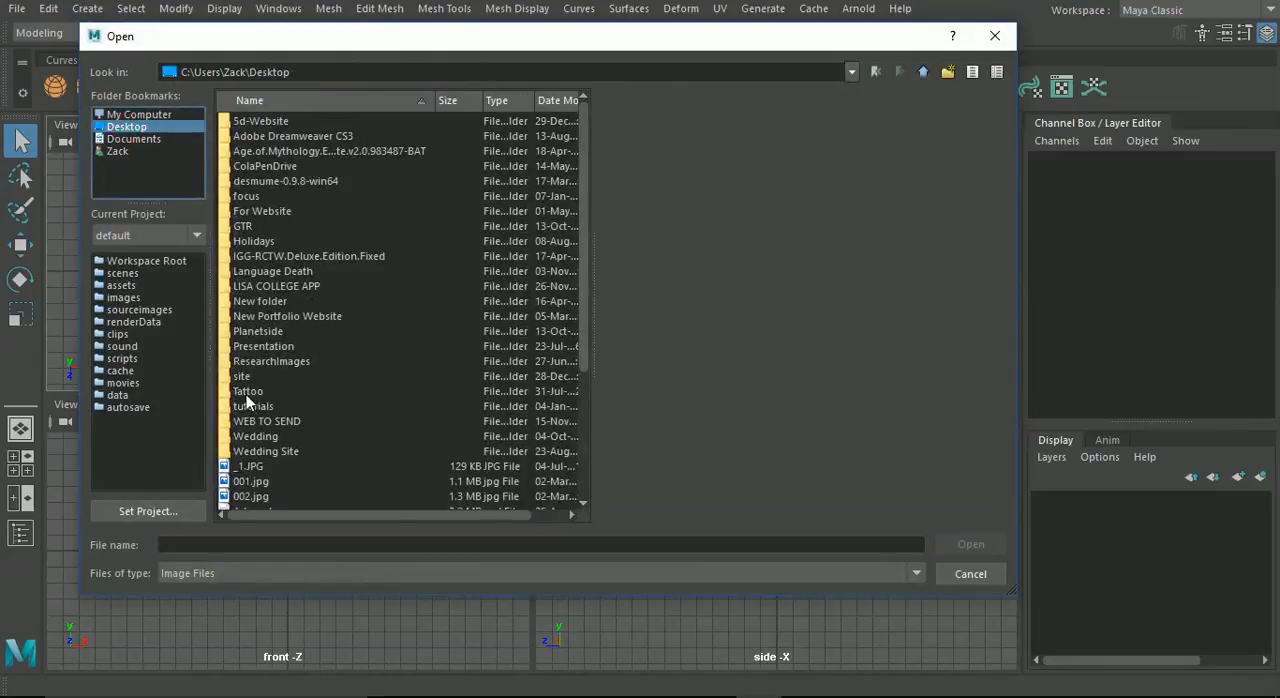
double_click(253, 406)
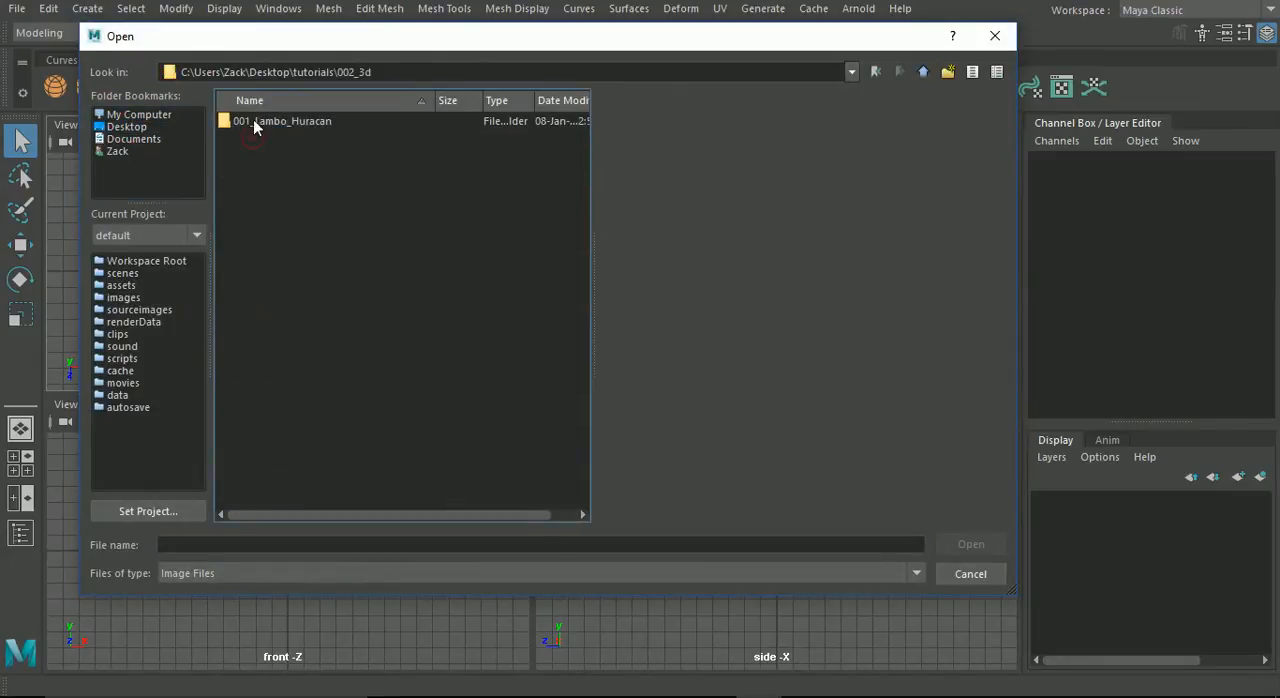
double_click(283, 120)
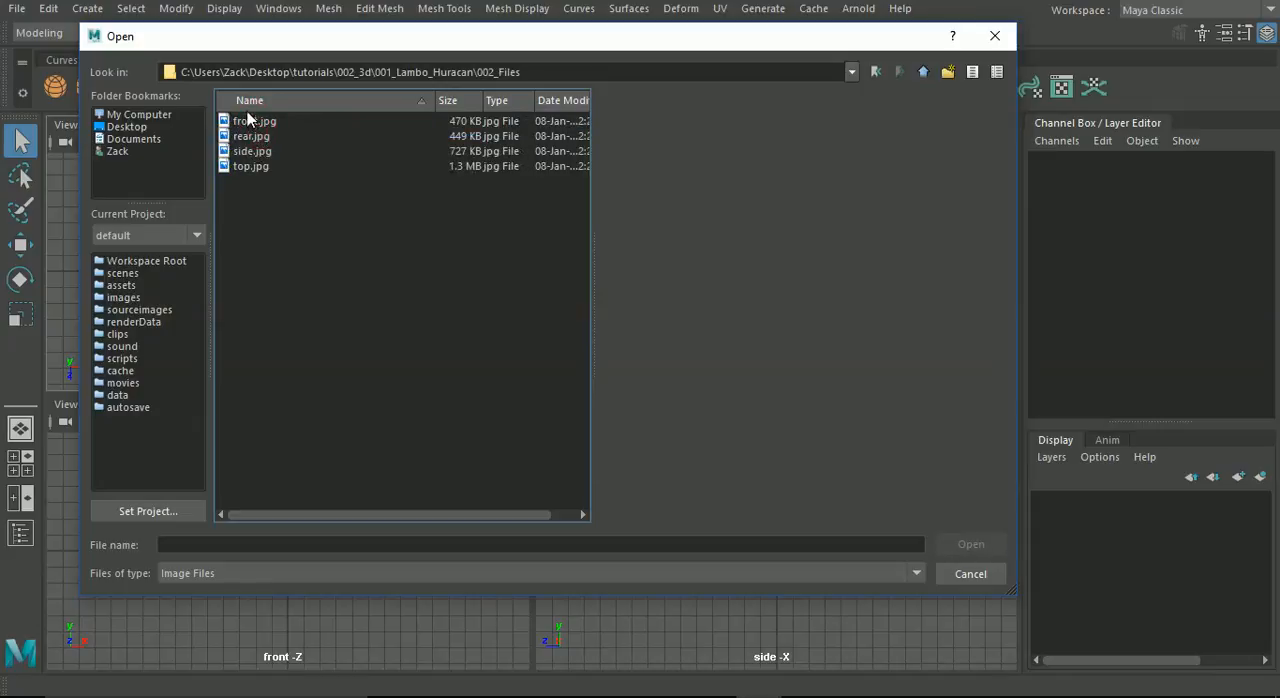
click(969, 573)
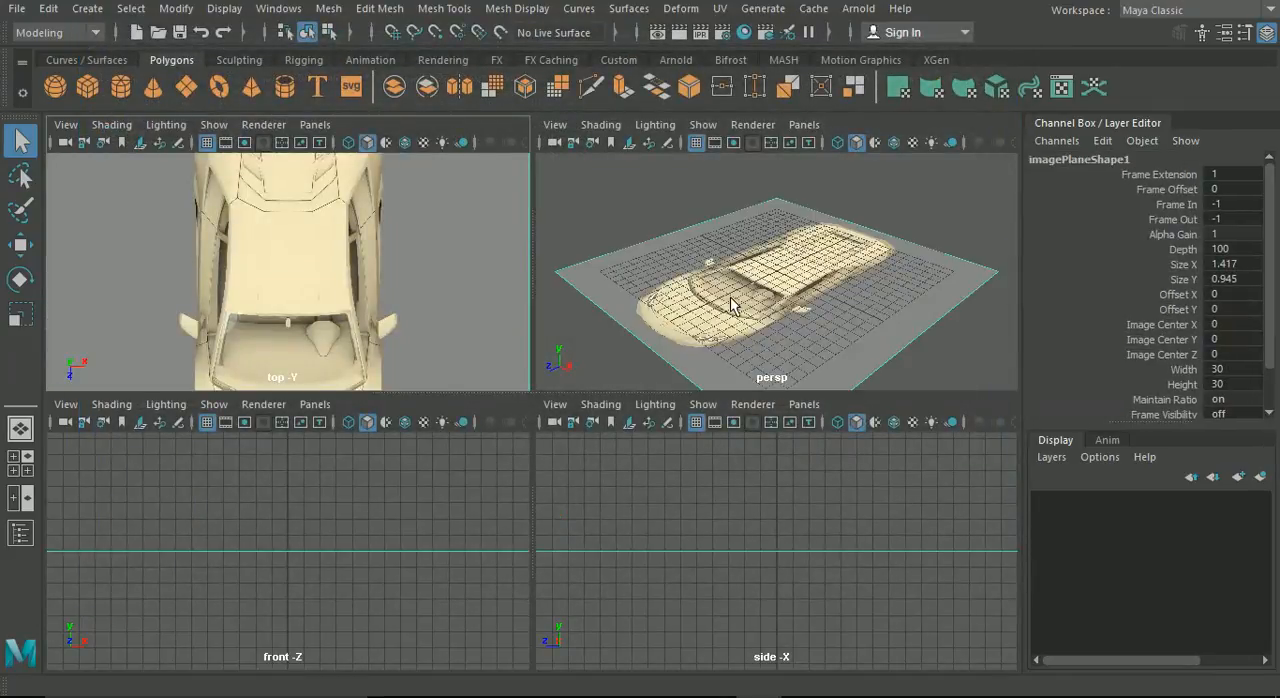
drag(740, 300, 860, 310)
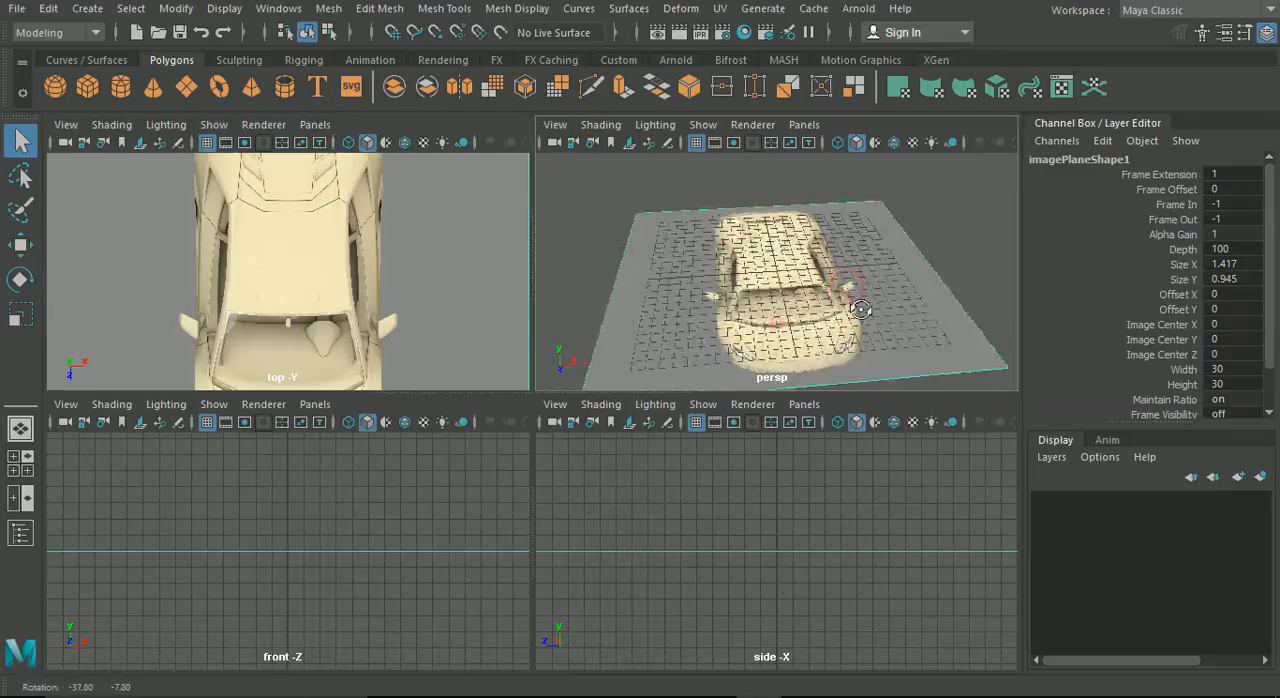
drag(860, 310, 810, 350)
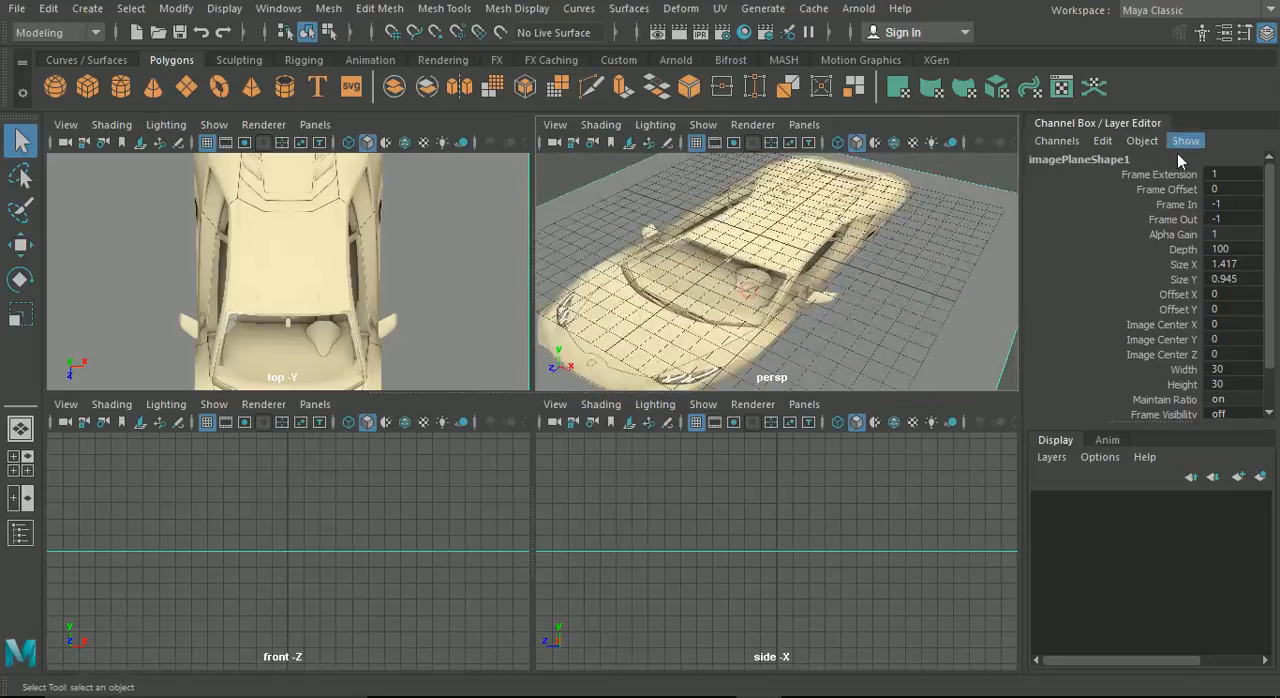
mouse_move(1108, 243)
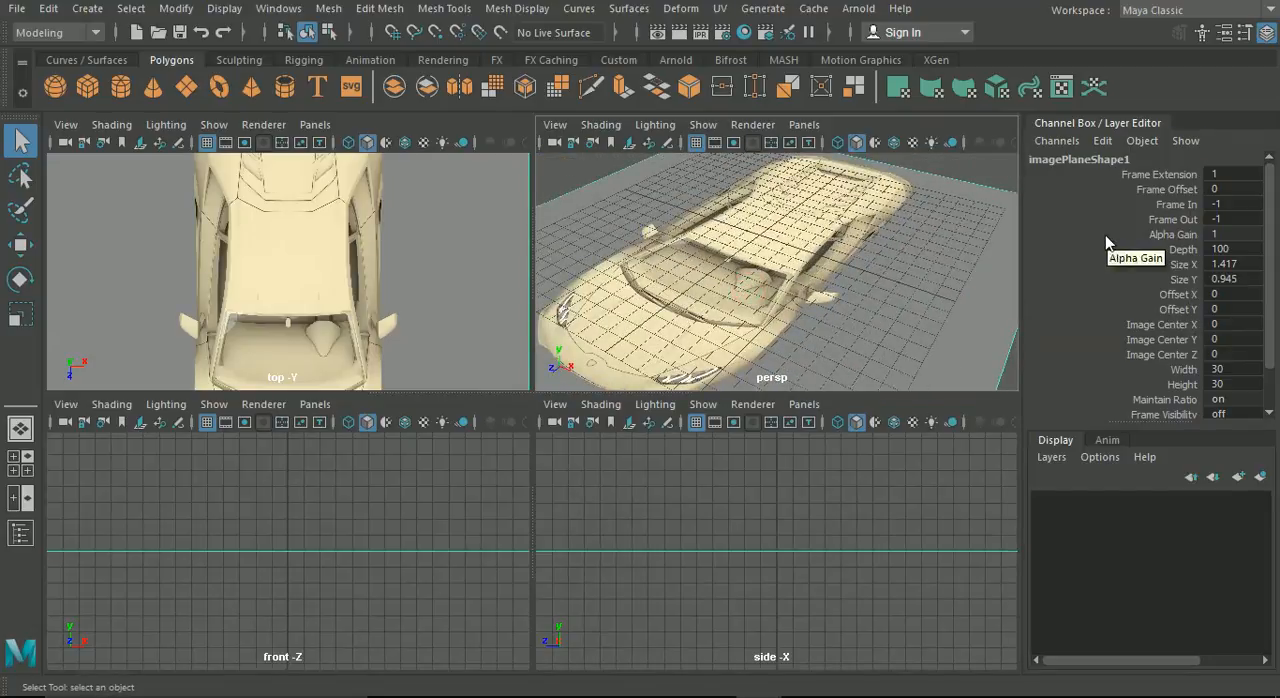
mouse_move(790, 275)
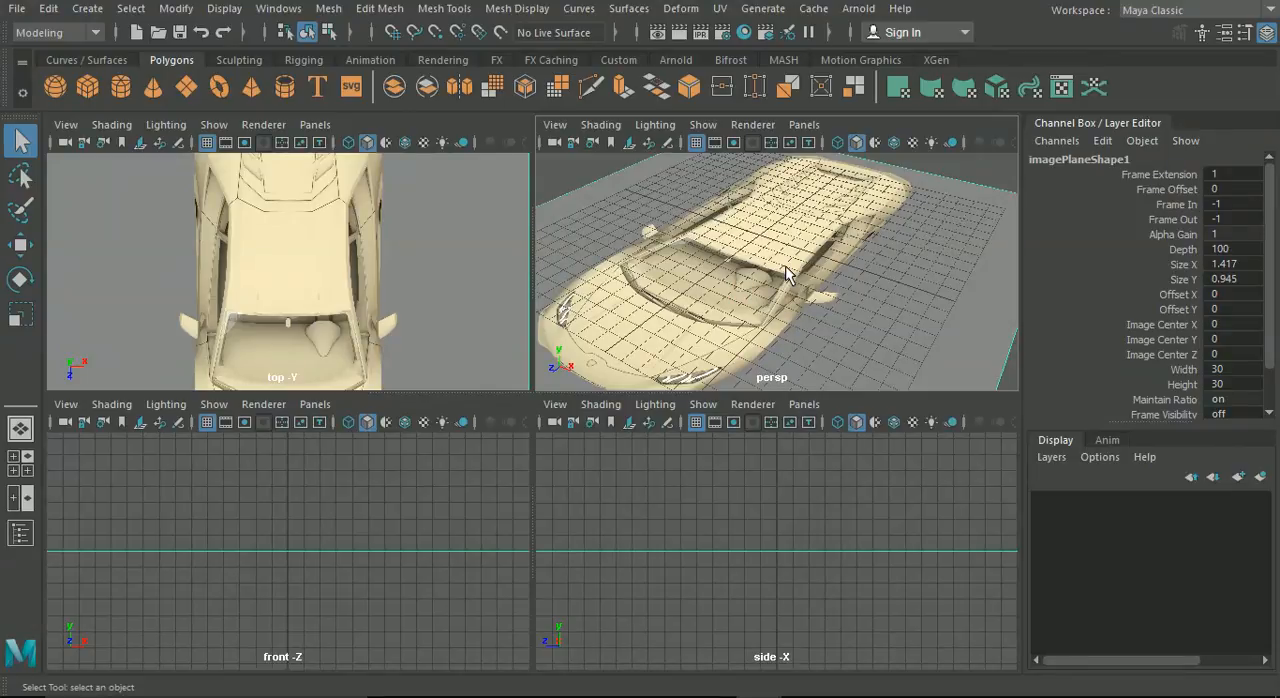
mouse_move(585, 383)
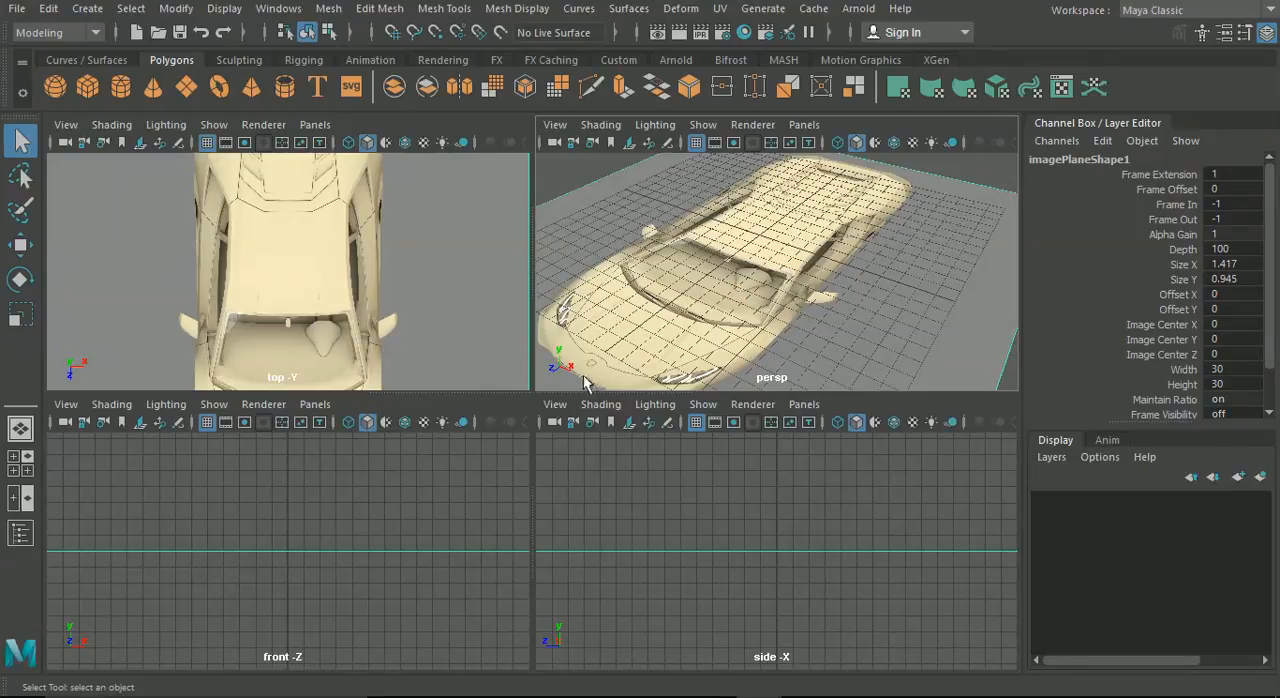
Step: Import side.jpg from the 002_Files folder as the side view's image plane
click(555, 404)
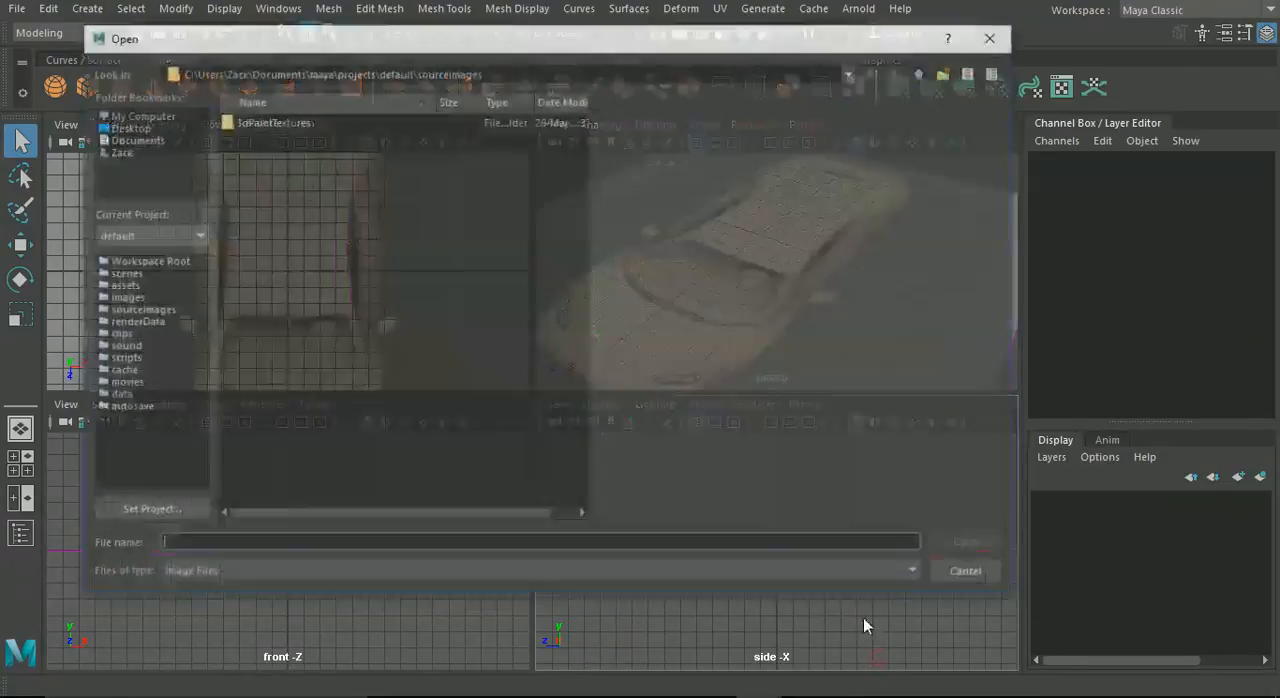
click(126, 126)
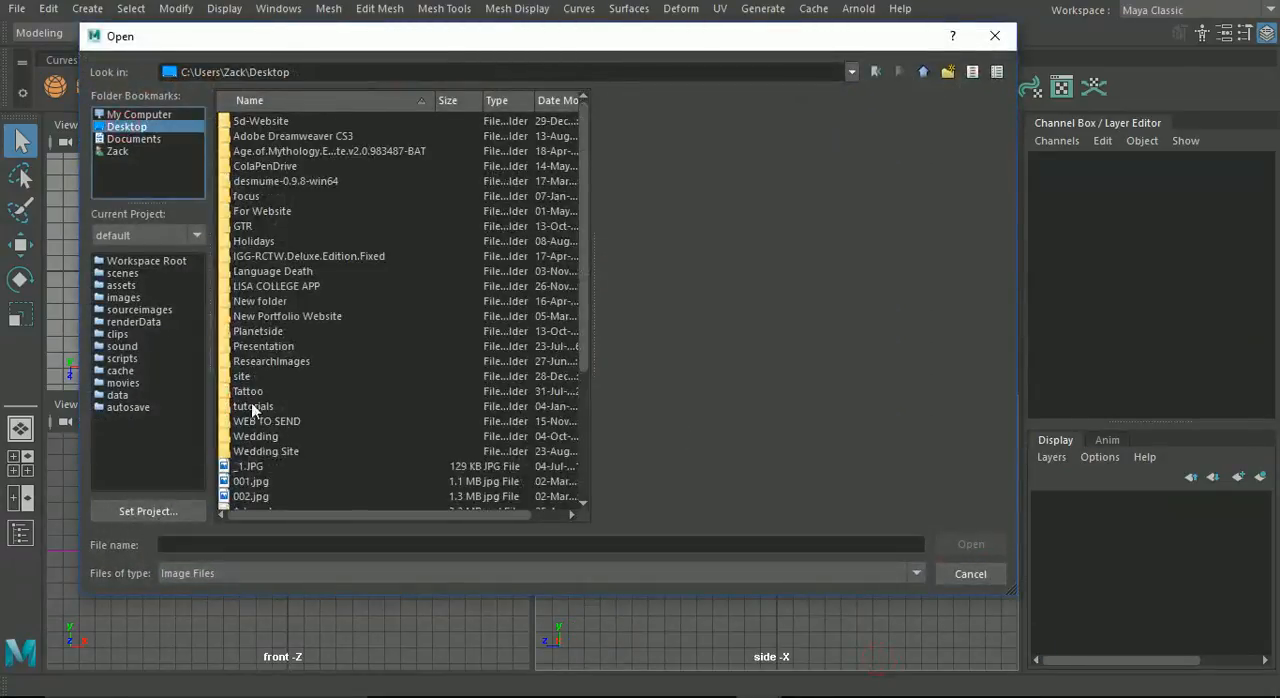
double_click(253, 406)
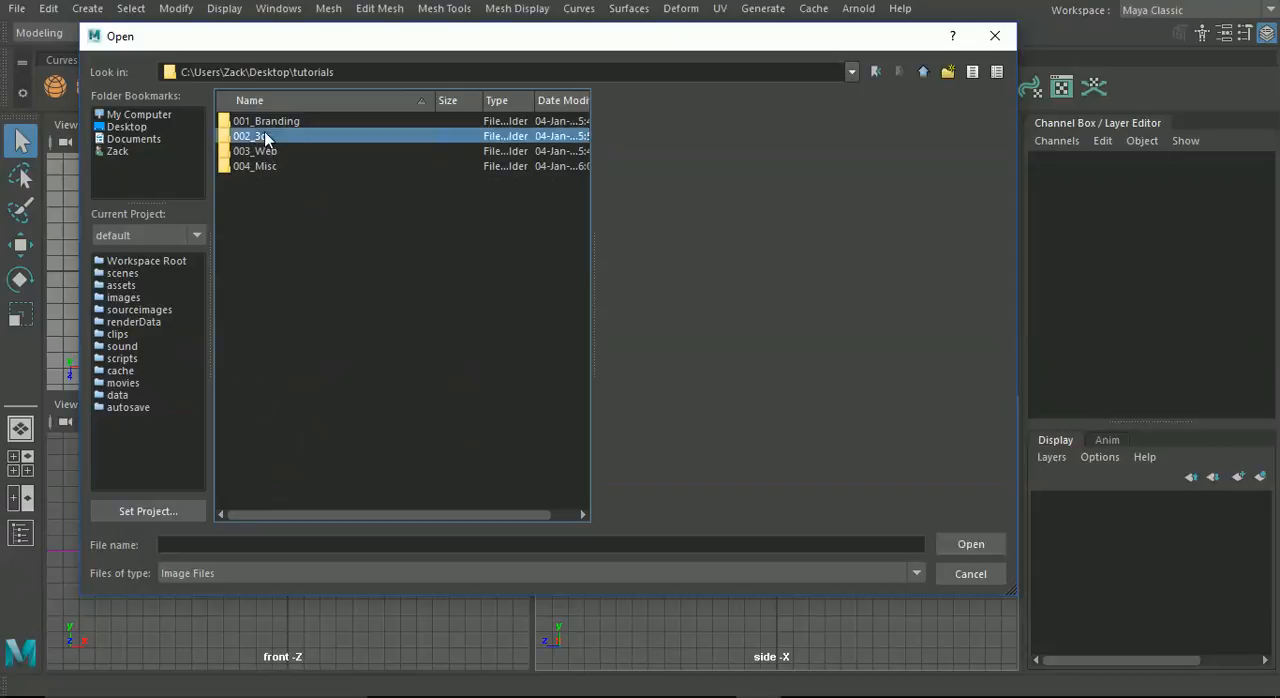
double_click(255, 136)
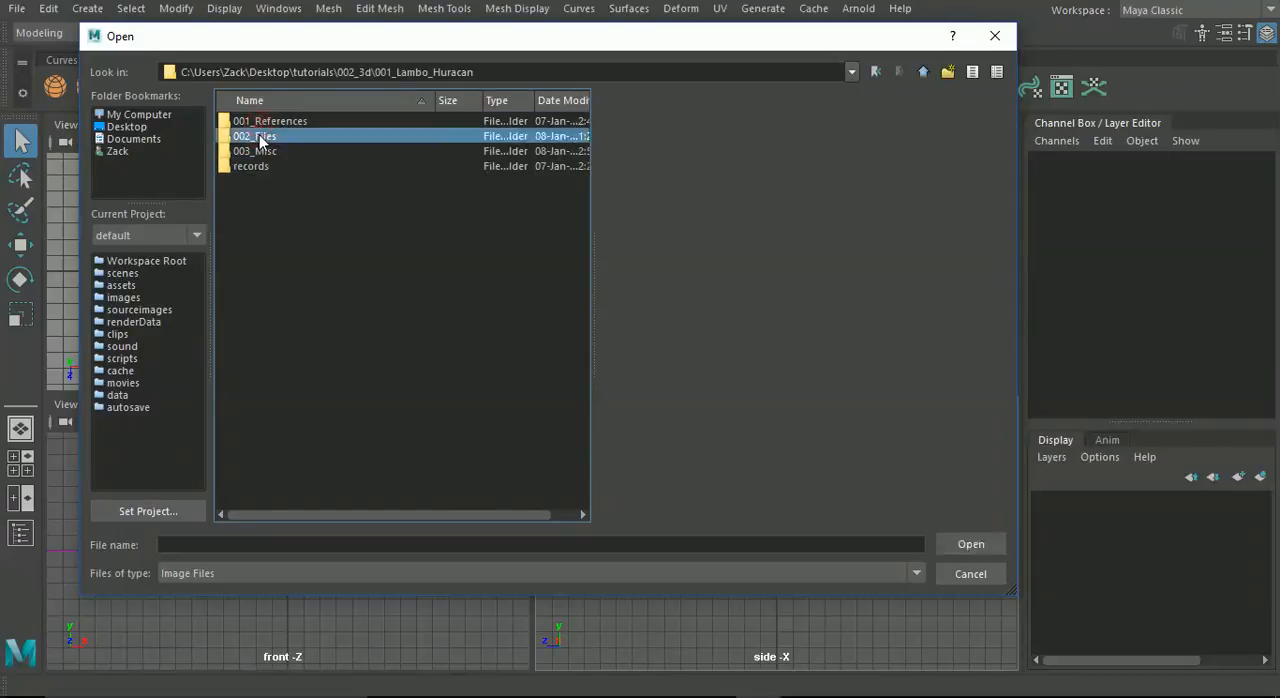
double_click(254, 135)
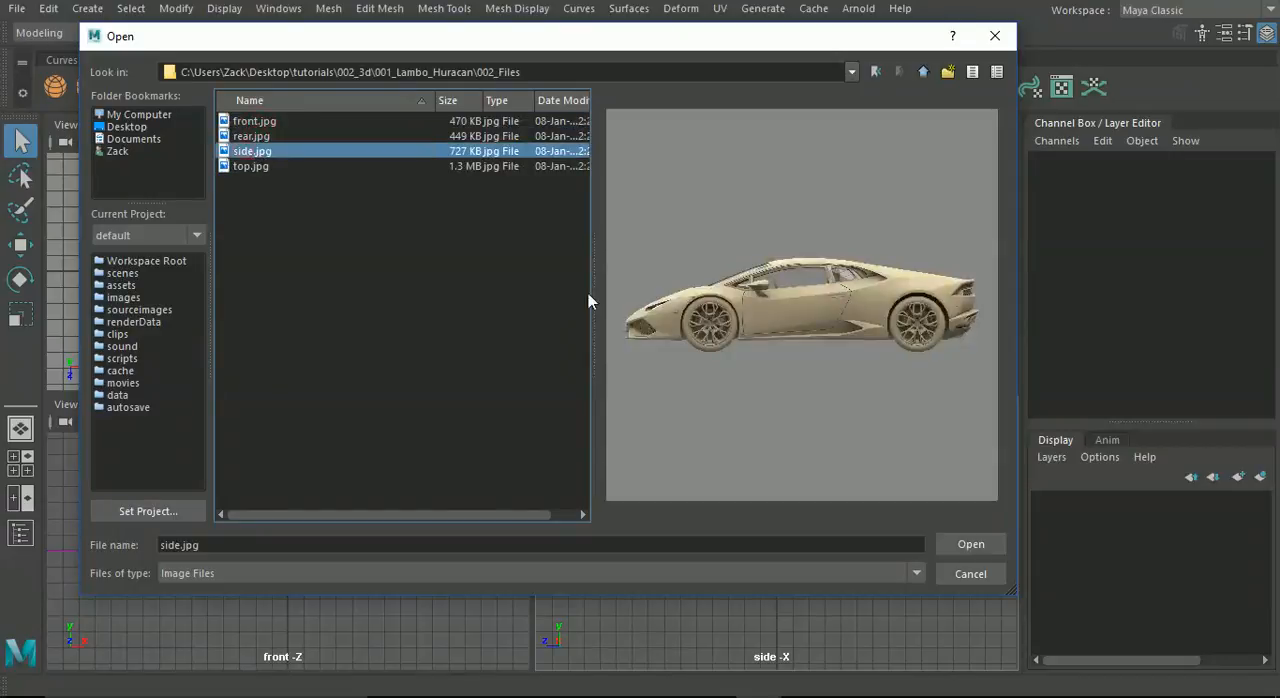
click(969, 543)
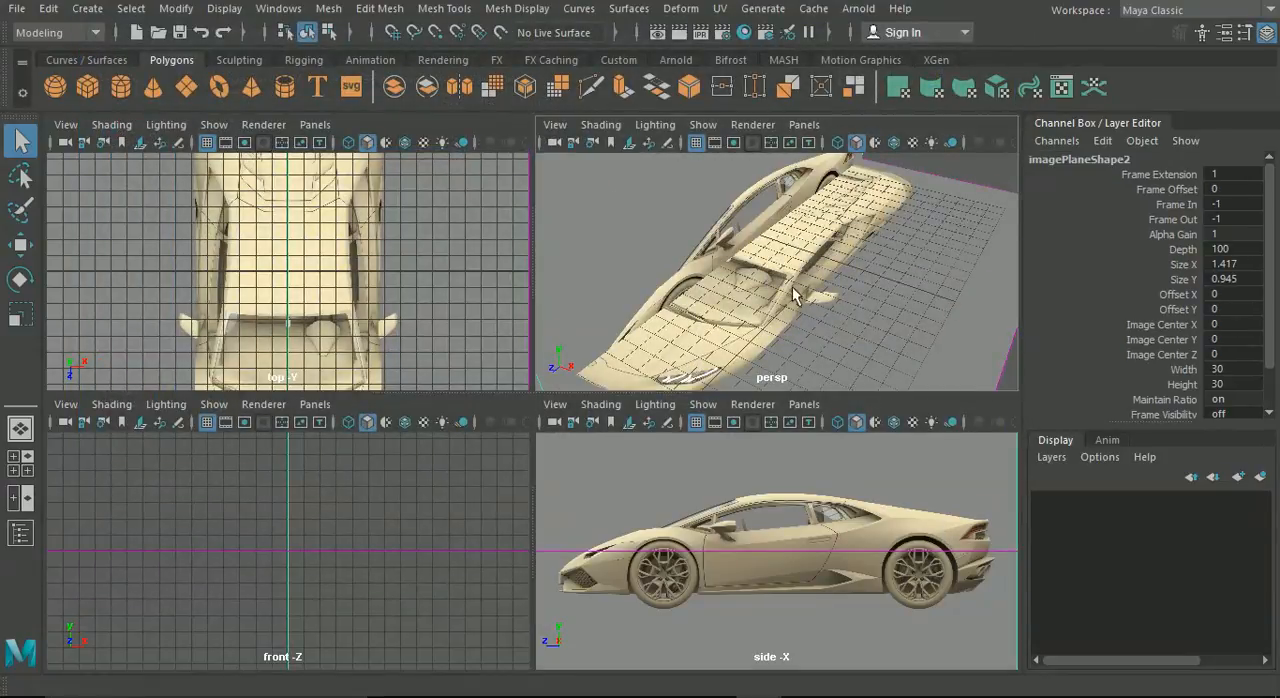
drag(800, 300, 757, 280)
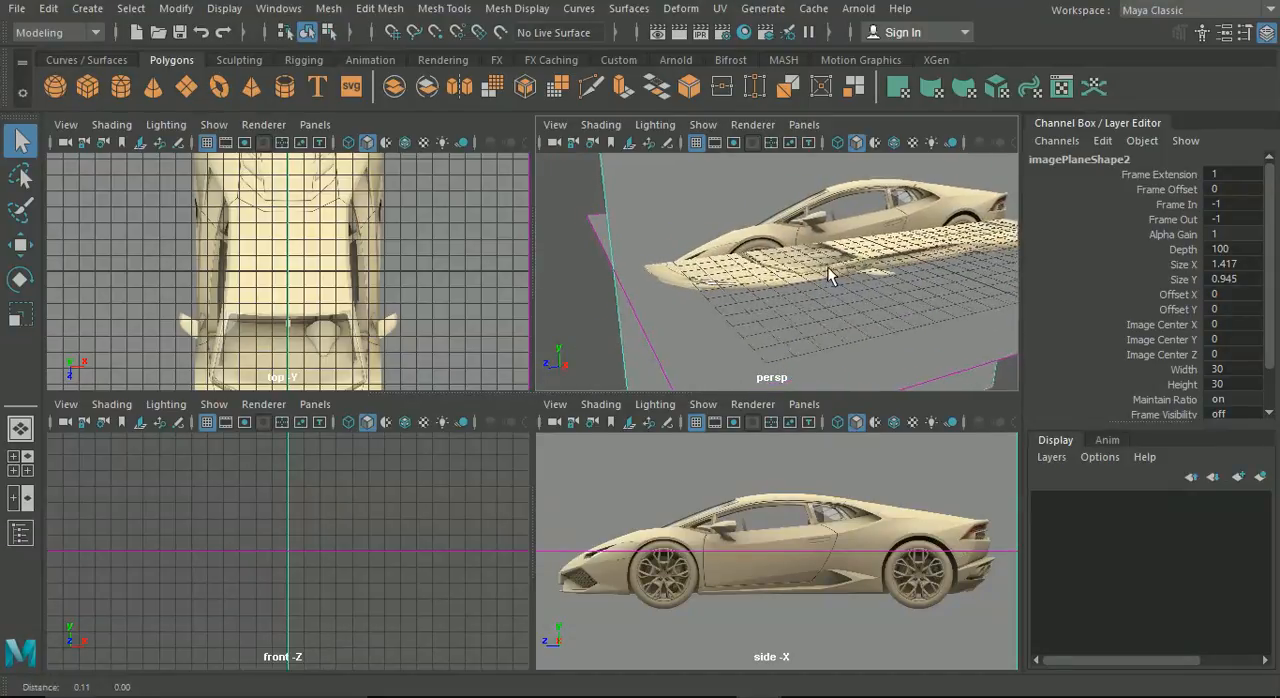
drag(830, 275, 800, 320)
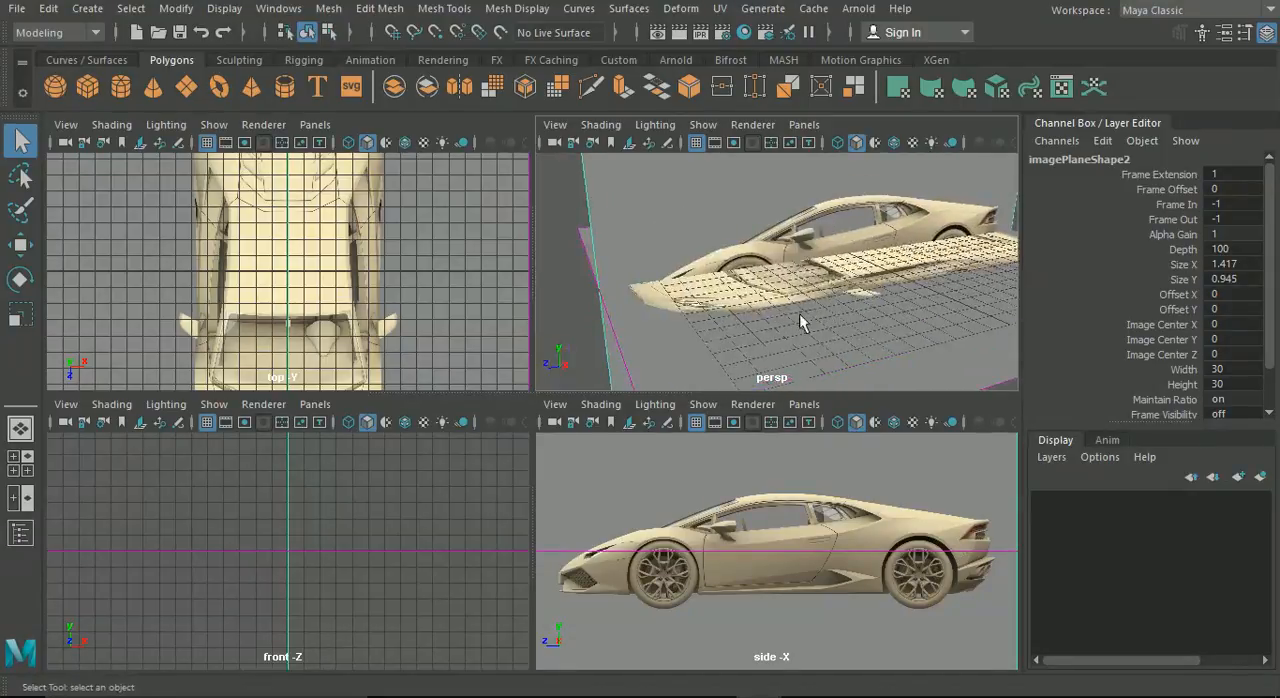
drag(800, 300, 680, 245)
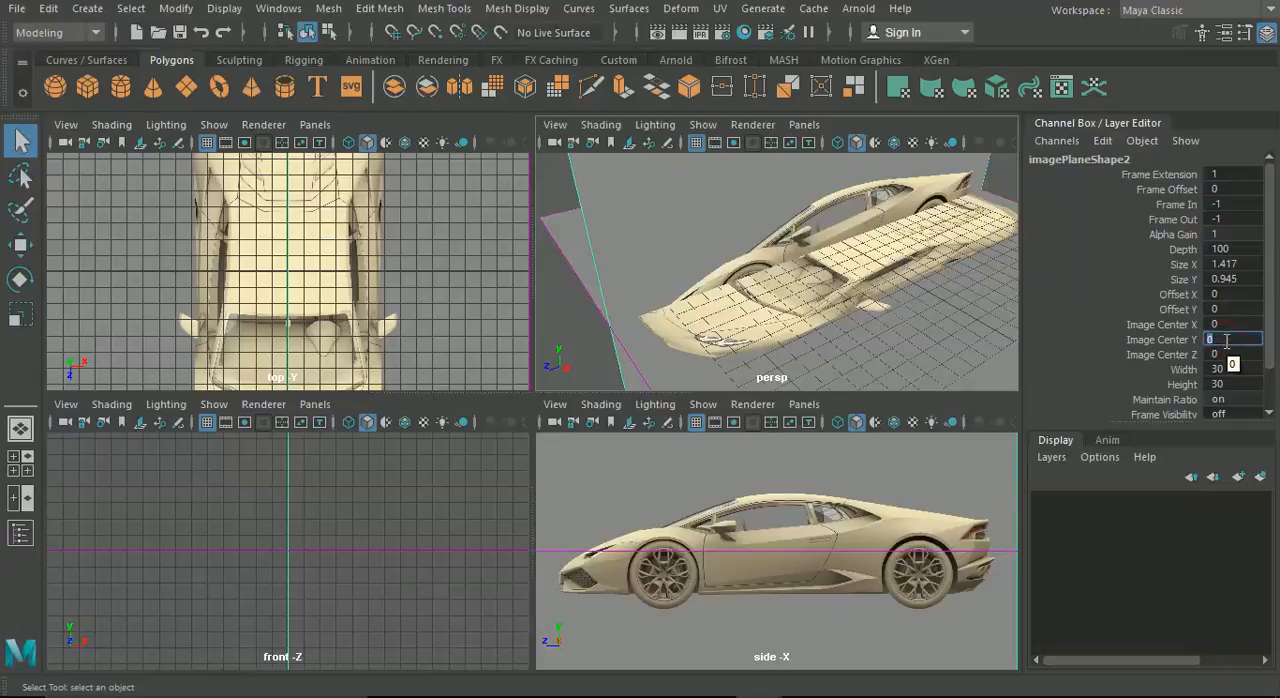
Step: Set the side image plane's Image Center Y to 3.6, then begin a front-view image import
text(3)
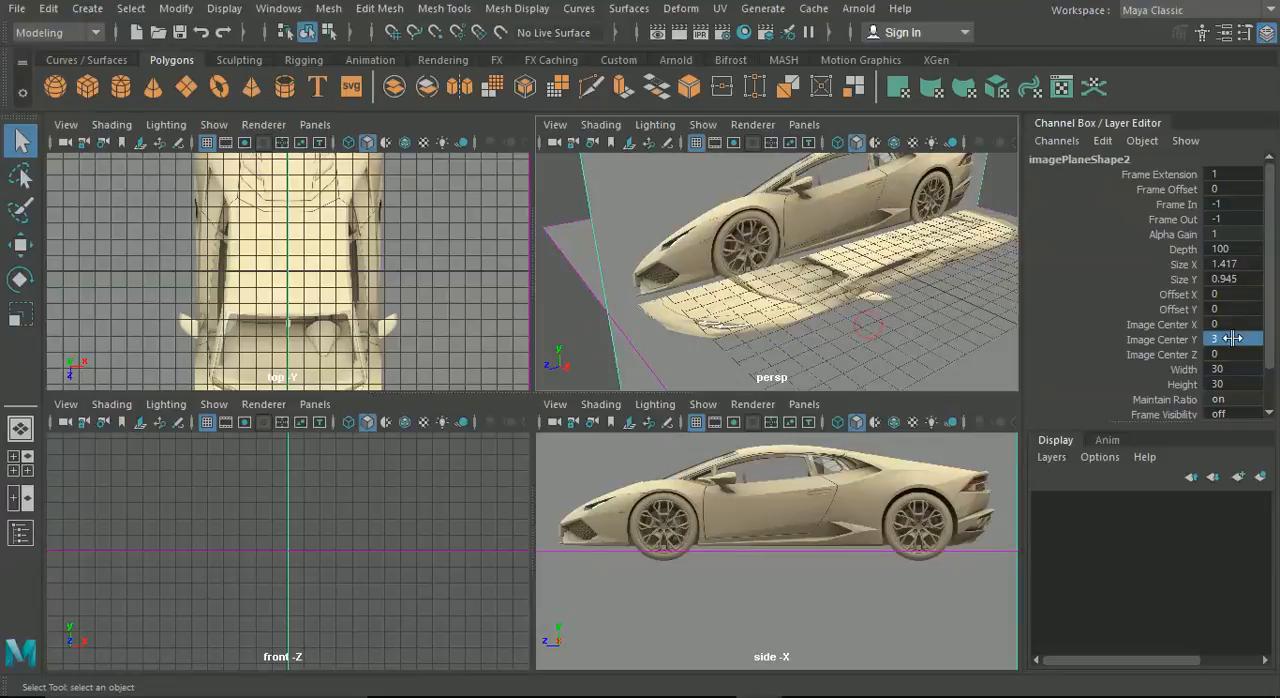
text(3.54)
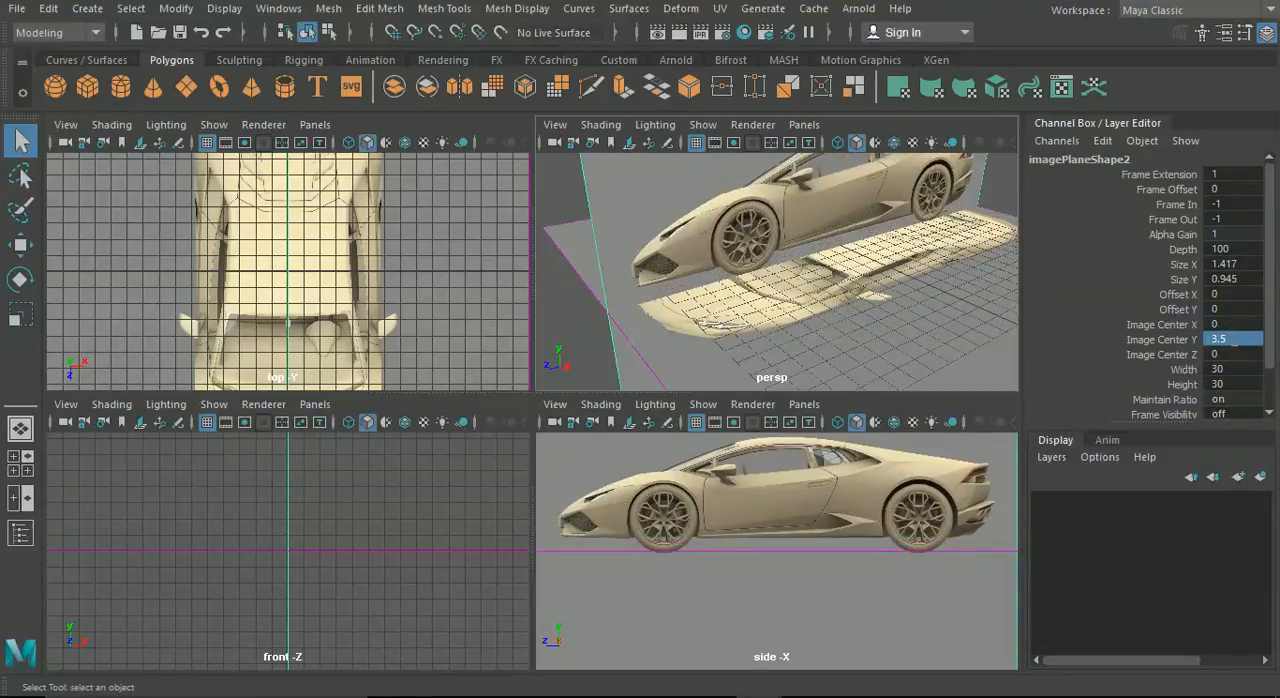
drag(800, 280, 760, 200)
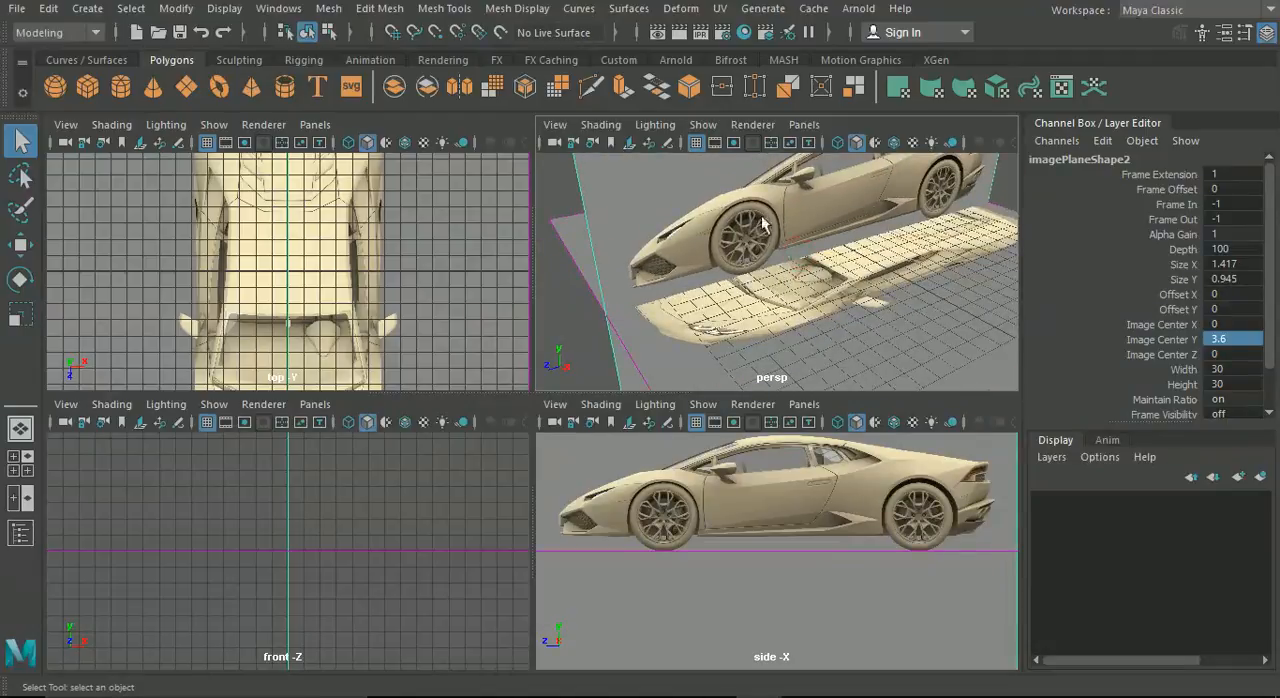
mouse_move(755, 285)
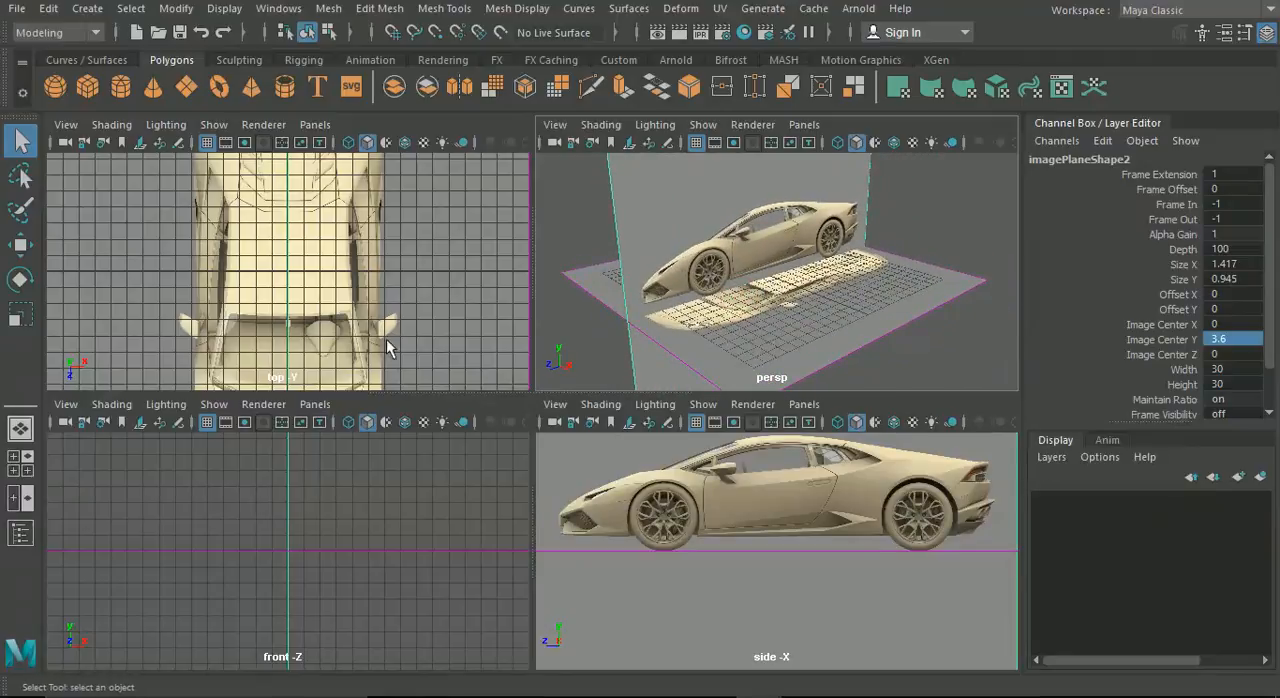
mouse_move(80, 392)
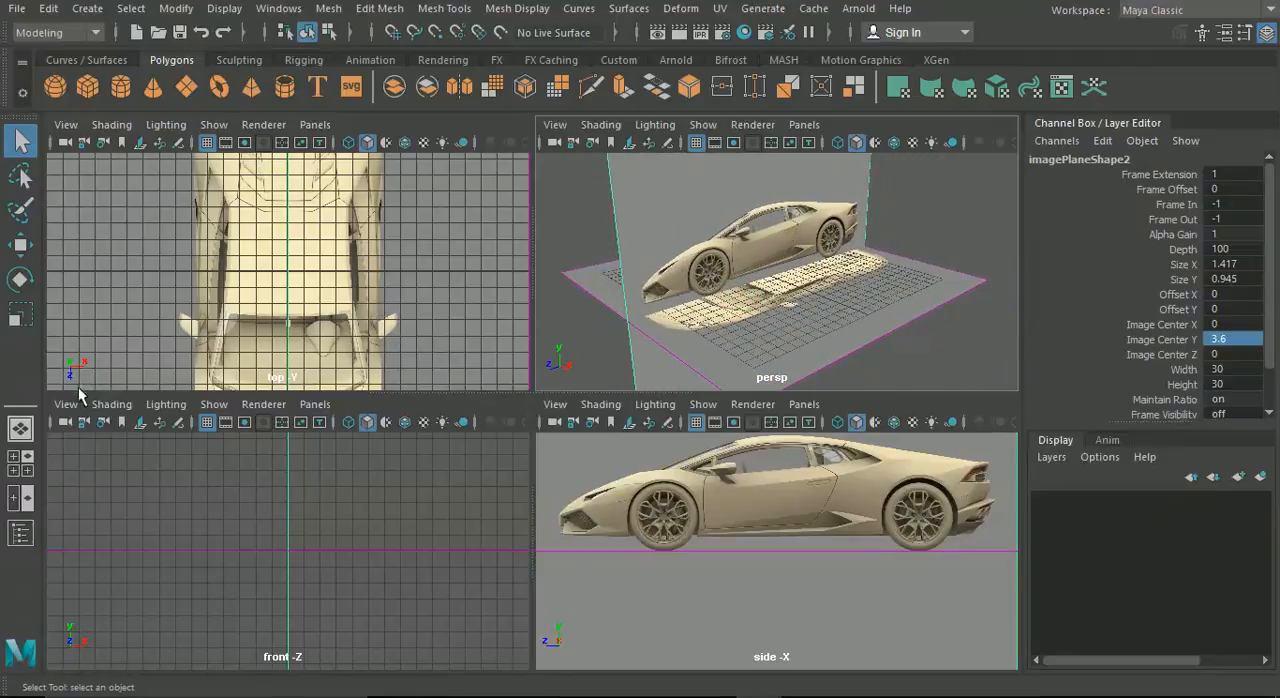
click(66, 404)
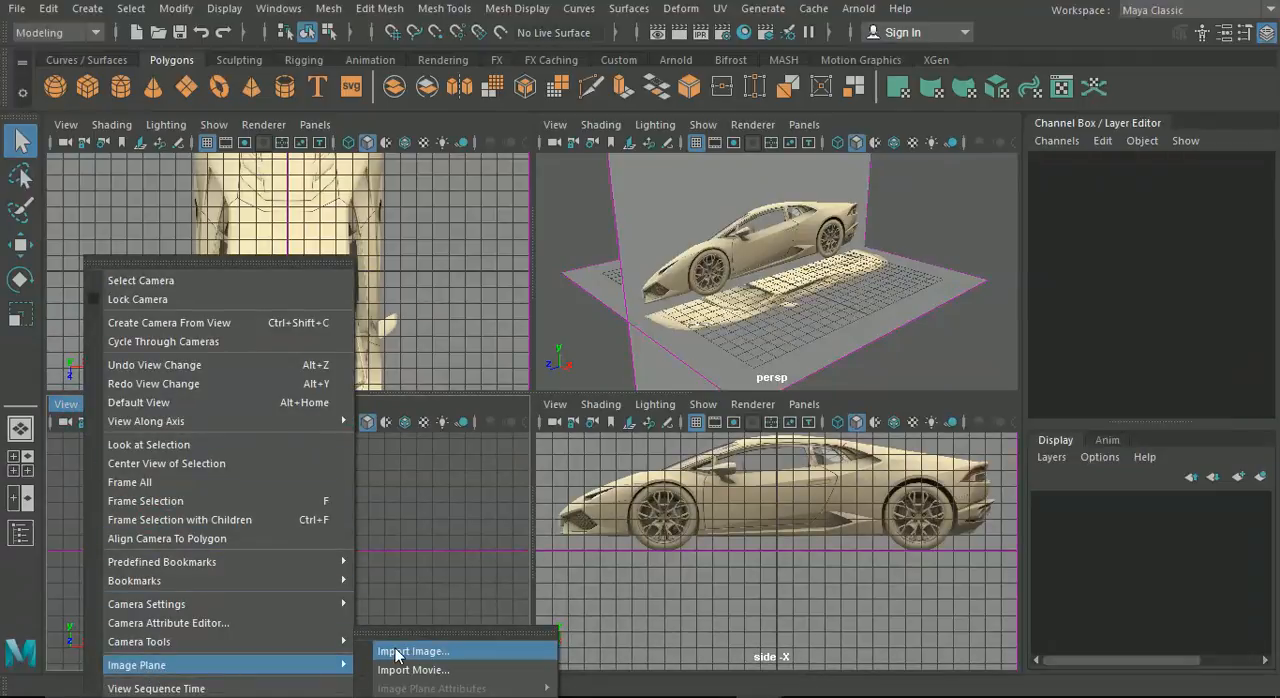
Step: Browse to the 001_Lambo_Huracan folder to load front.jpg into the front view
click(413, 651)
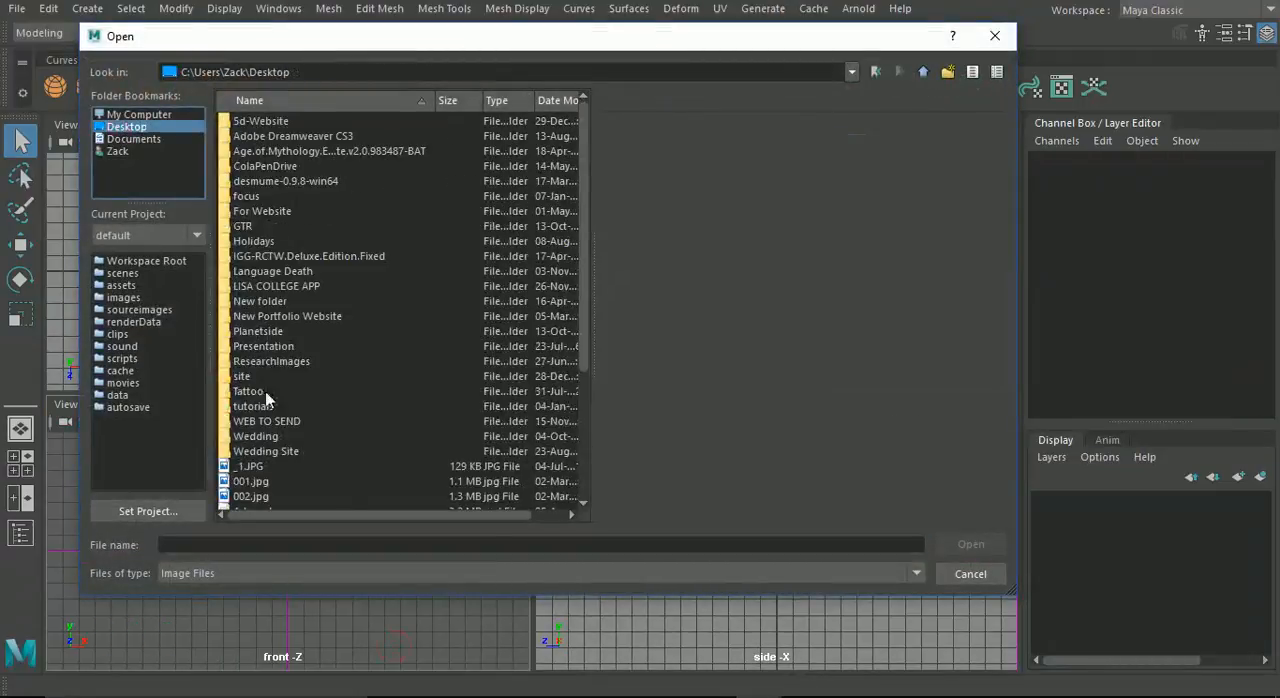
double_click(253, 406)
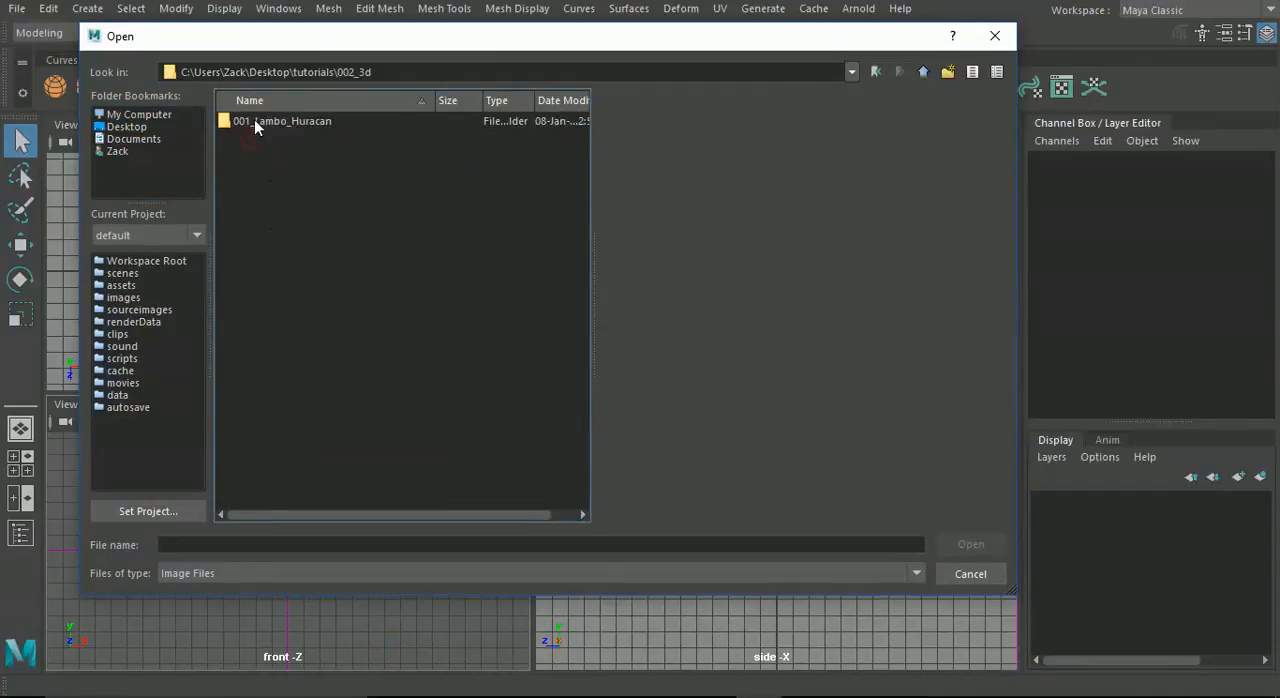
double_click(282, 120)
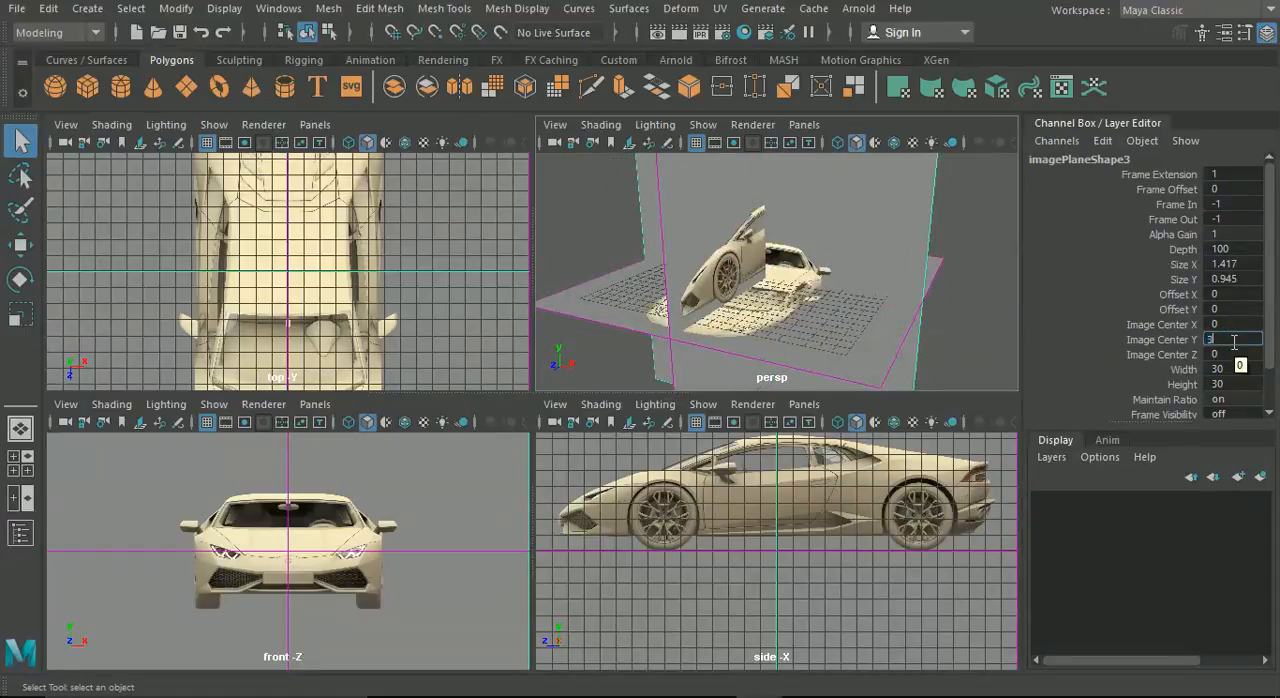
Step: Set imagePlaneShape3 Image Center Y to 3.6 and check the planes in perspective
text(3.6)
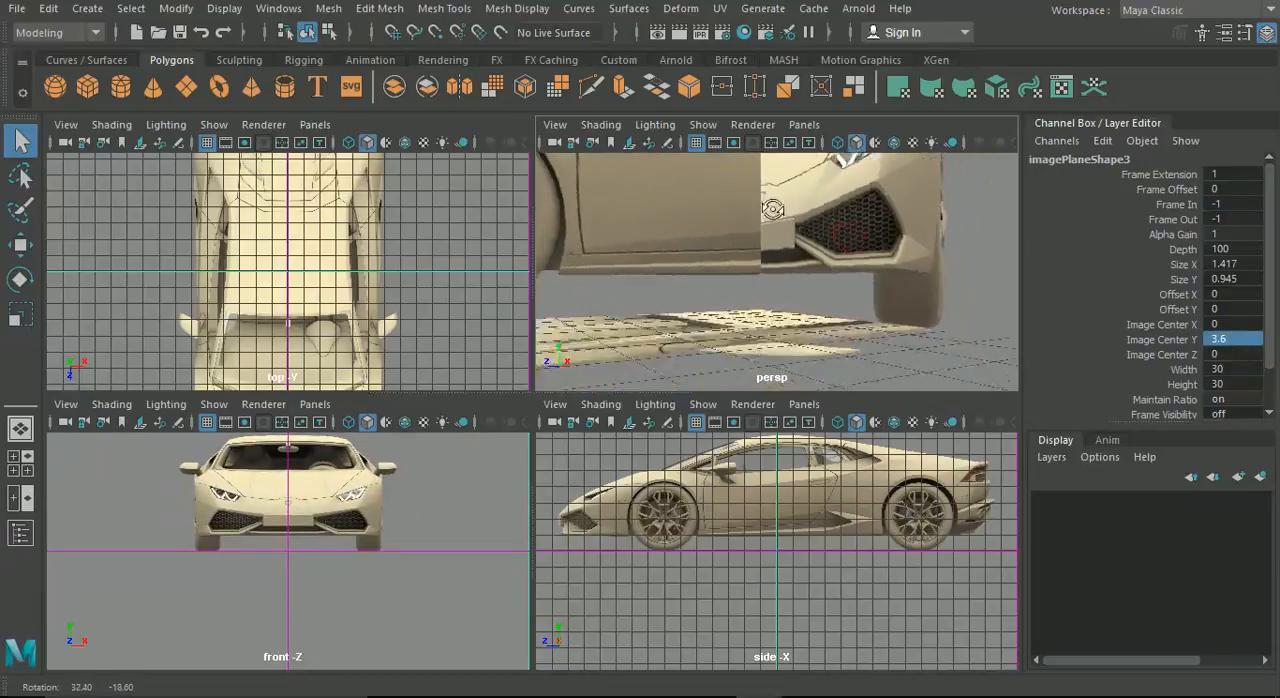
drag(773, 260, 773, 240)
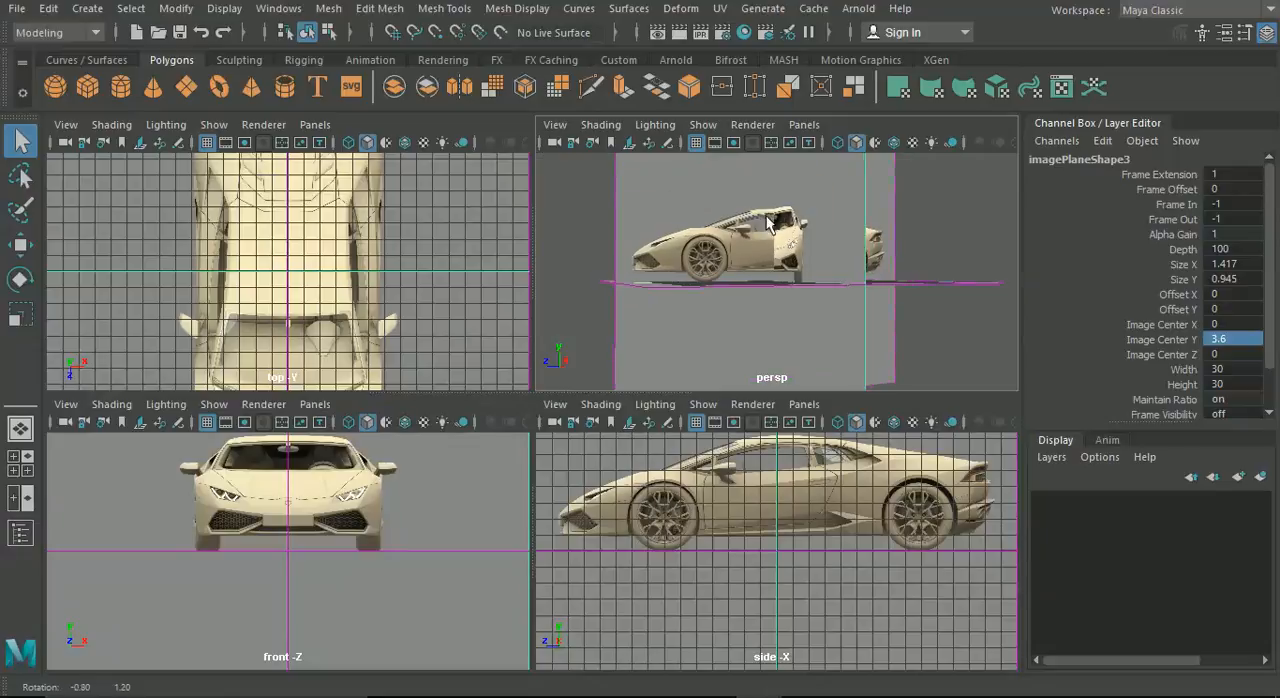
drag(770, 225, 800, 270)
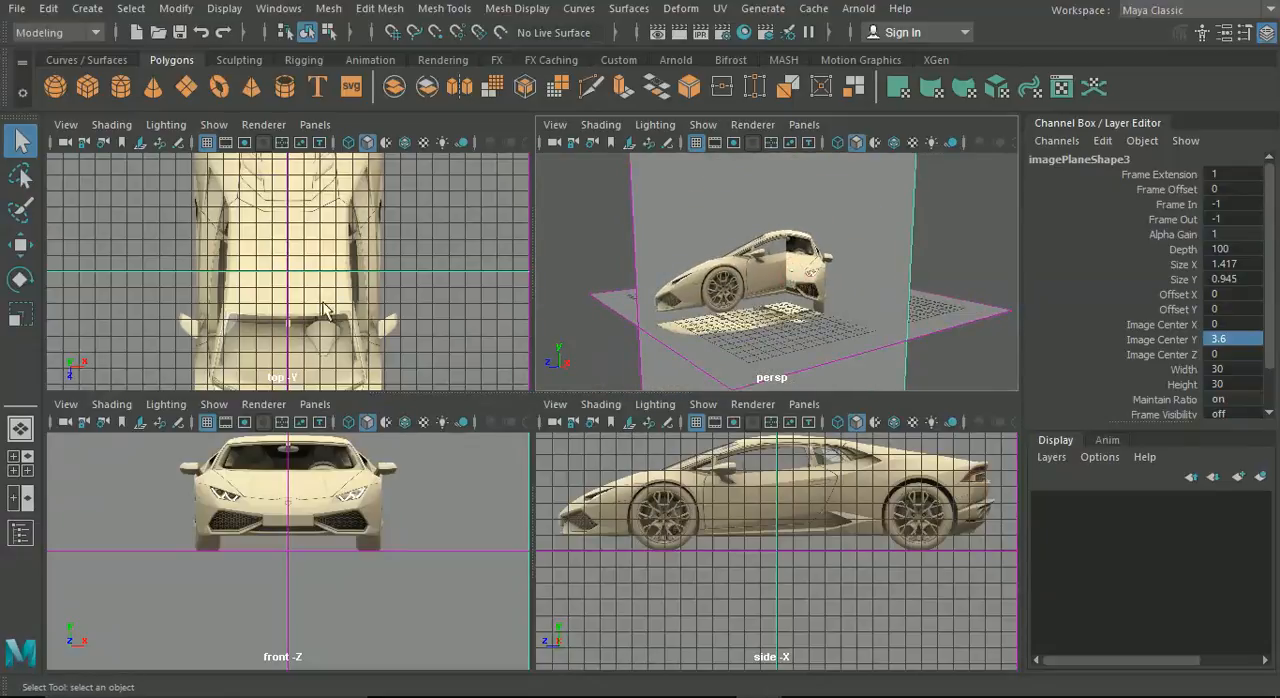
mouse_move(715, 548)
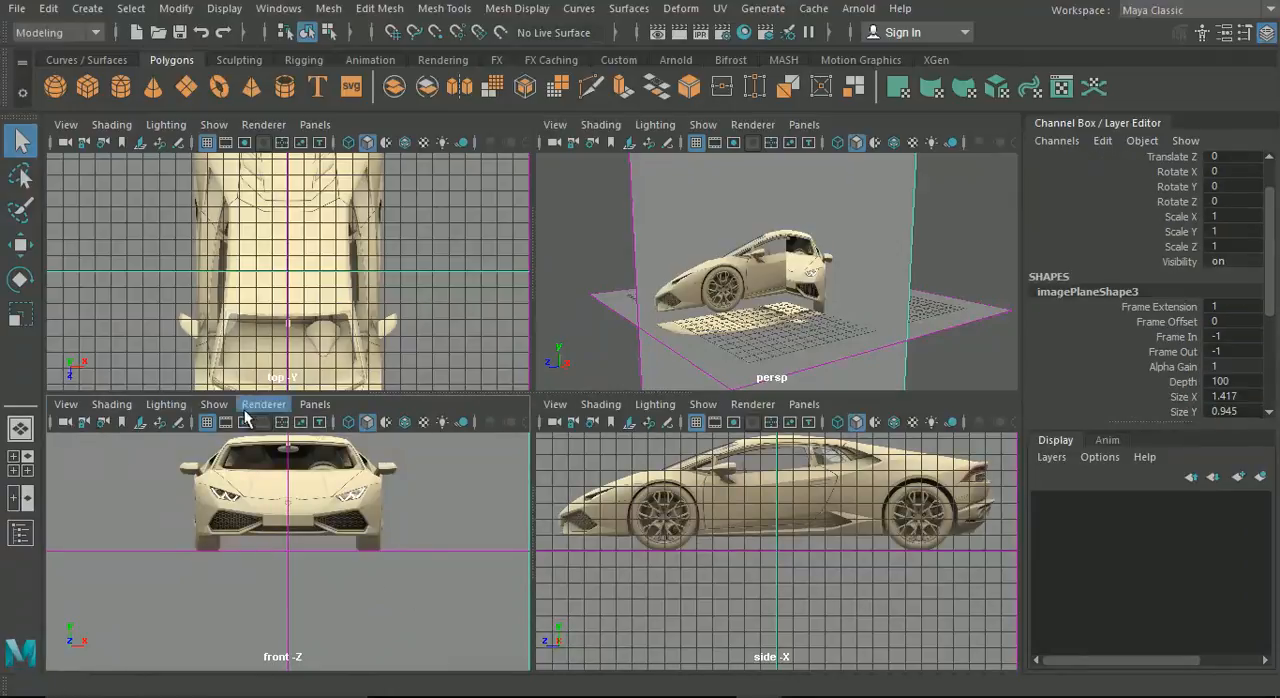
Step: Make the lower-left panel a new Back orthographic camera and start importing its image
click(314, 404)
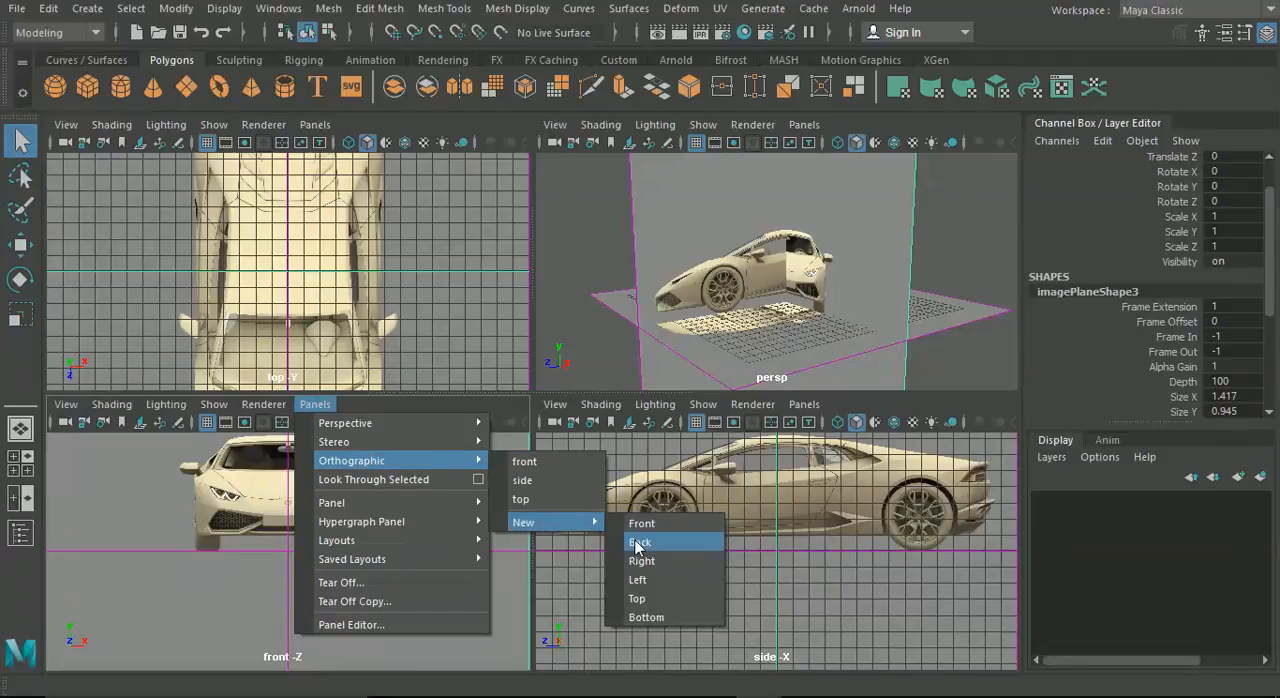
click(640, 541)
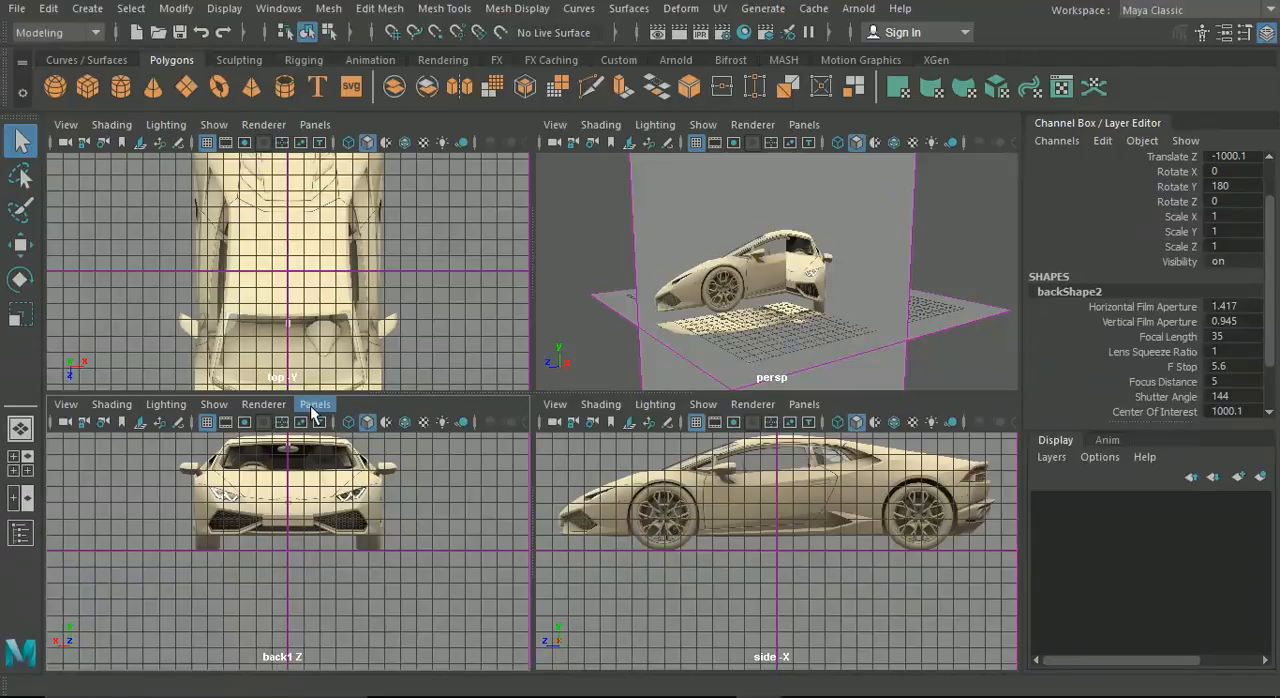
click(65, 404)
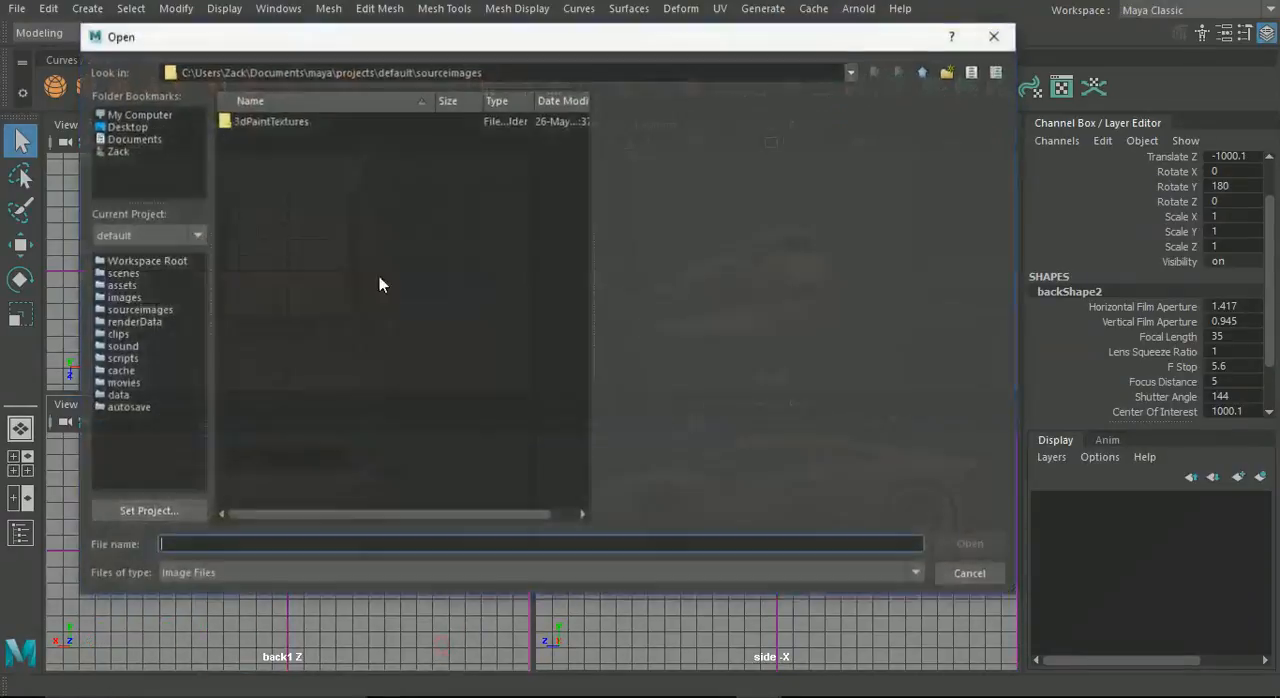
Step: Load rear.jpg from the Huracan reference files as the back view's image plane
click(126, 127)
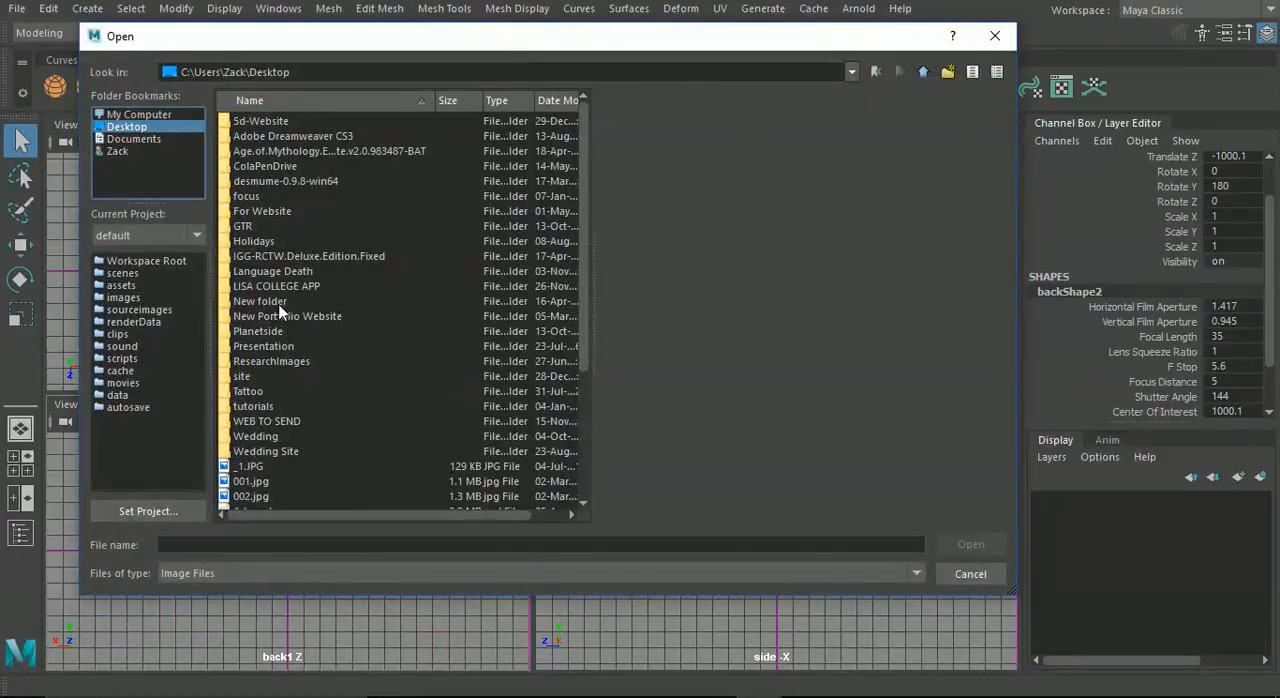
double_click(253, 405)
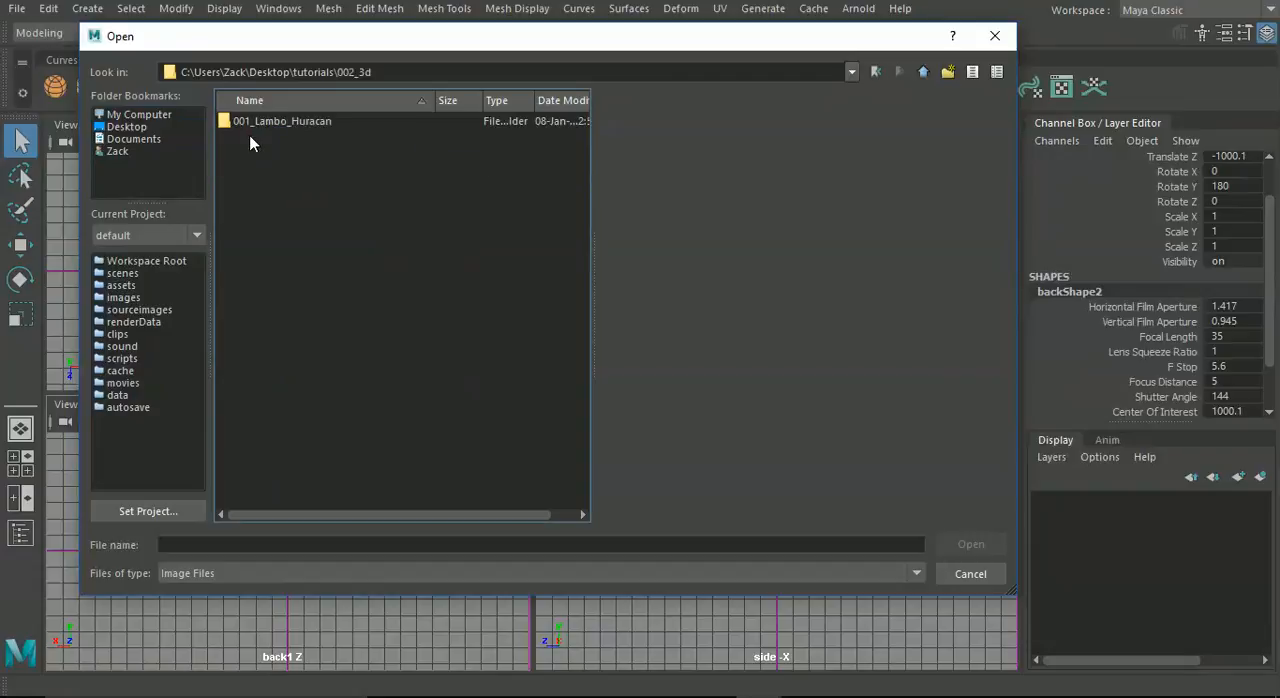
double_click(282, 120)
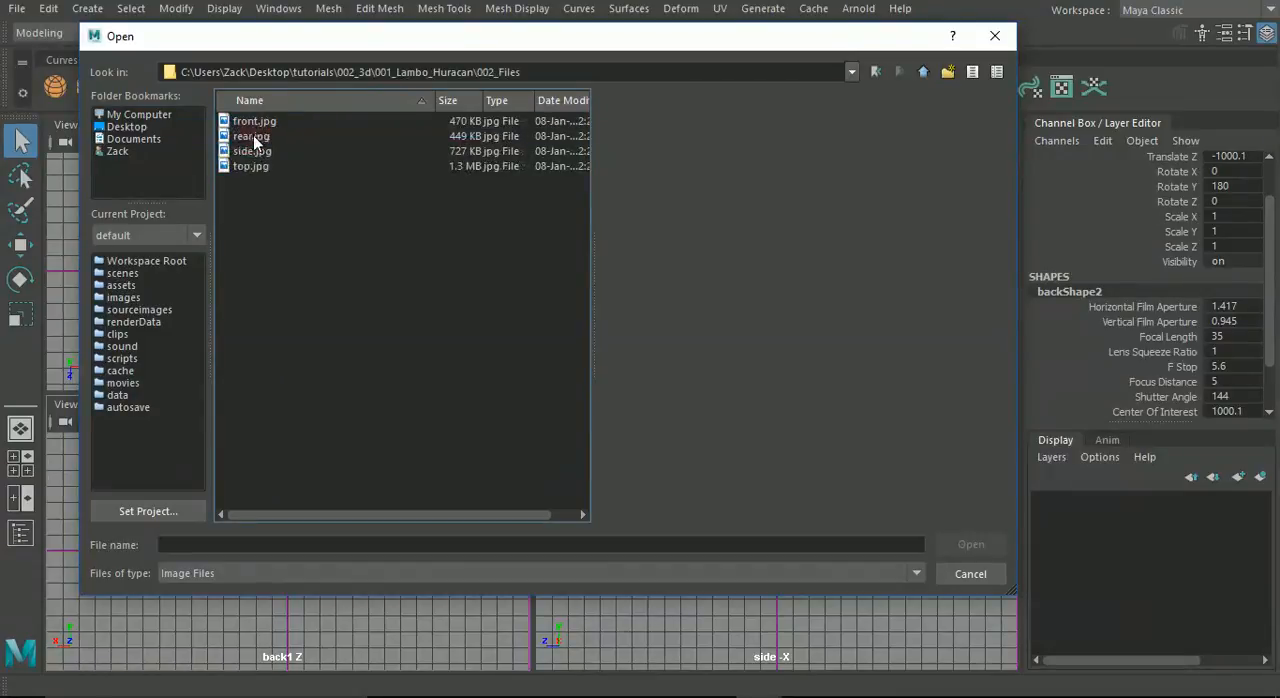
click(251, 135)
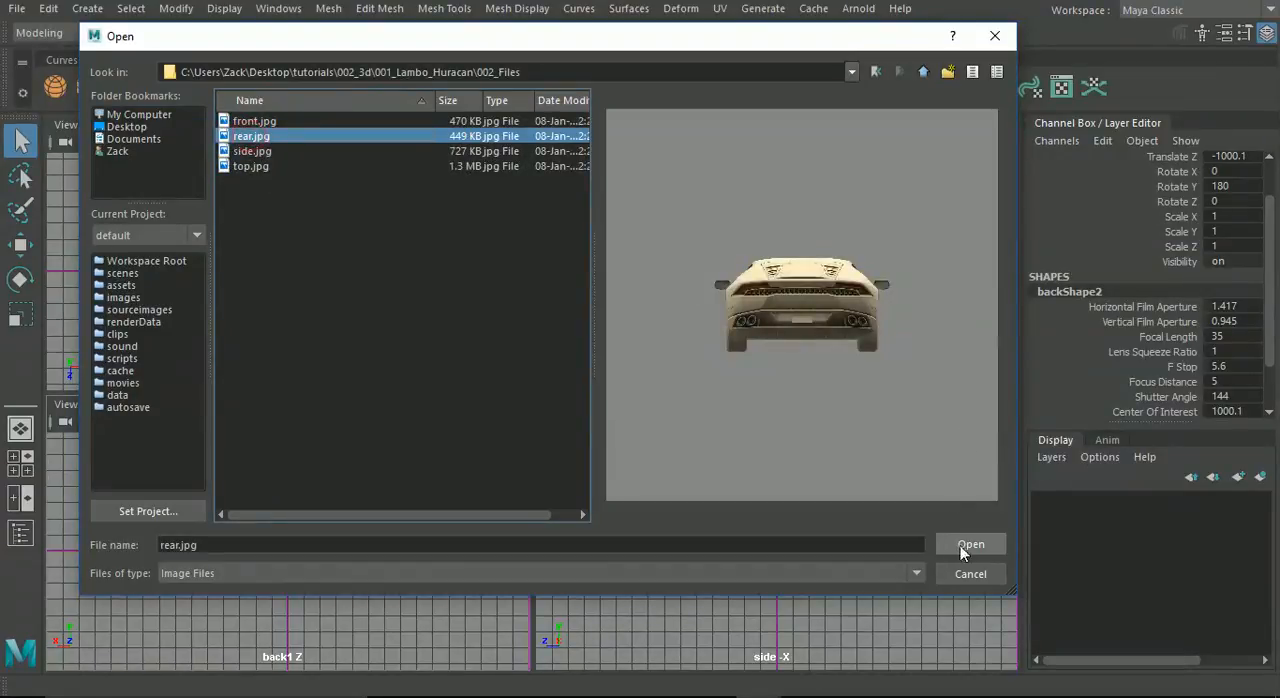
click(969, 544)
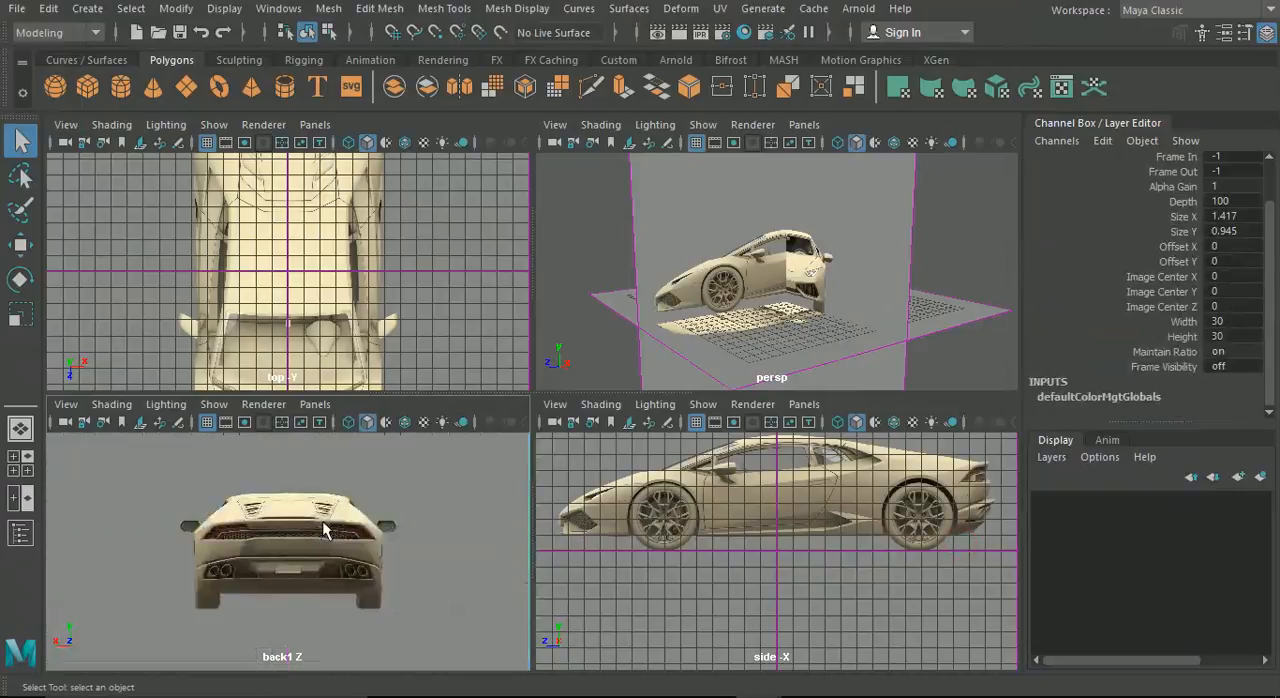
mouse_move(920, 305)
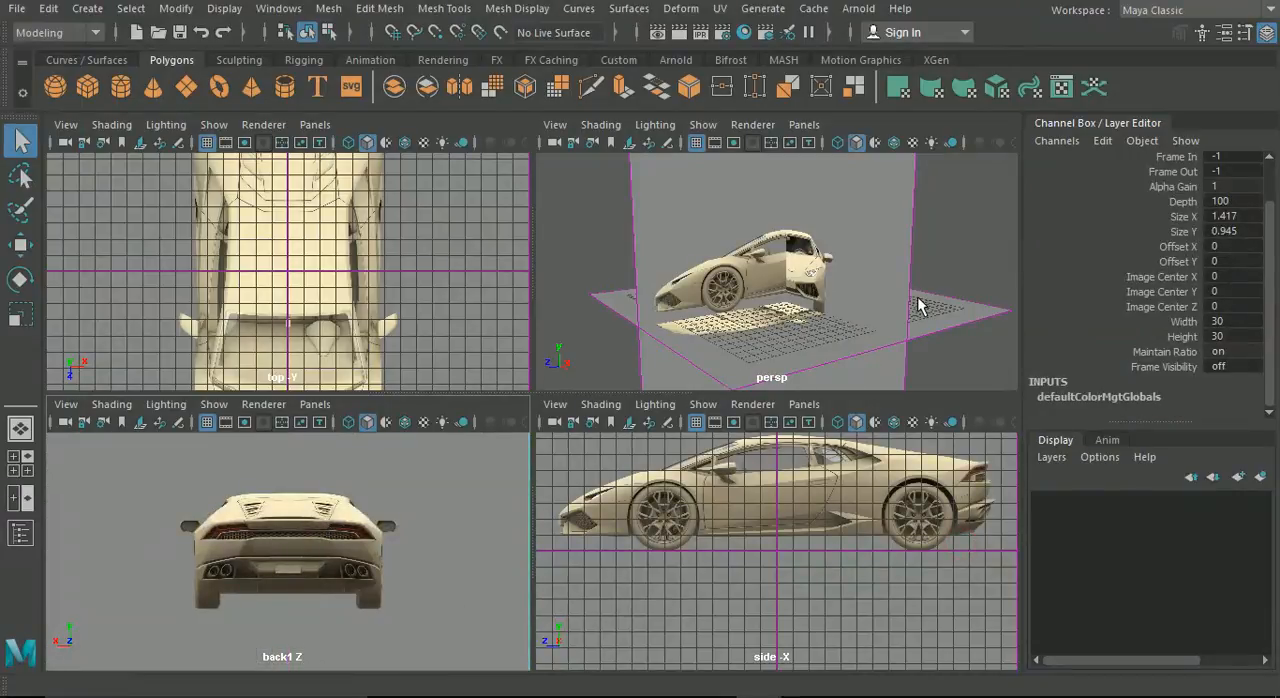
Step: Dolly out and set the rear image plane's Image Center Z to 1000
drag(920, 305, 800, 320)
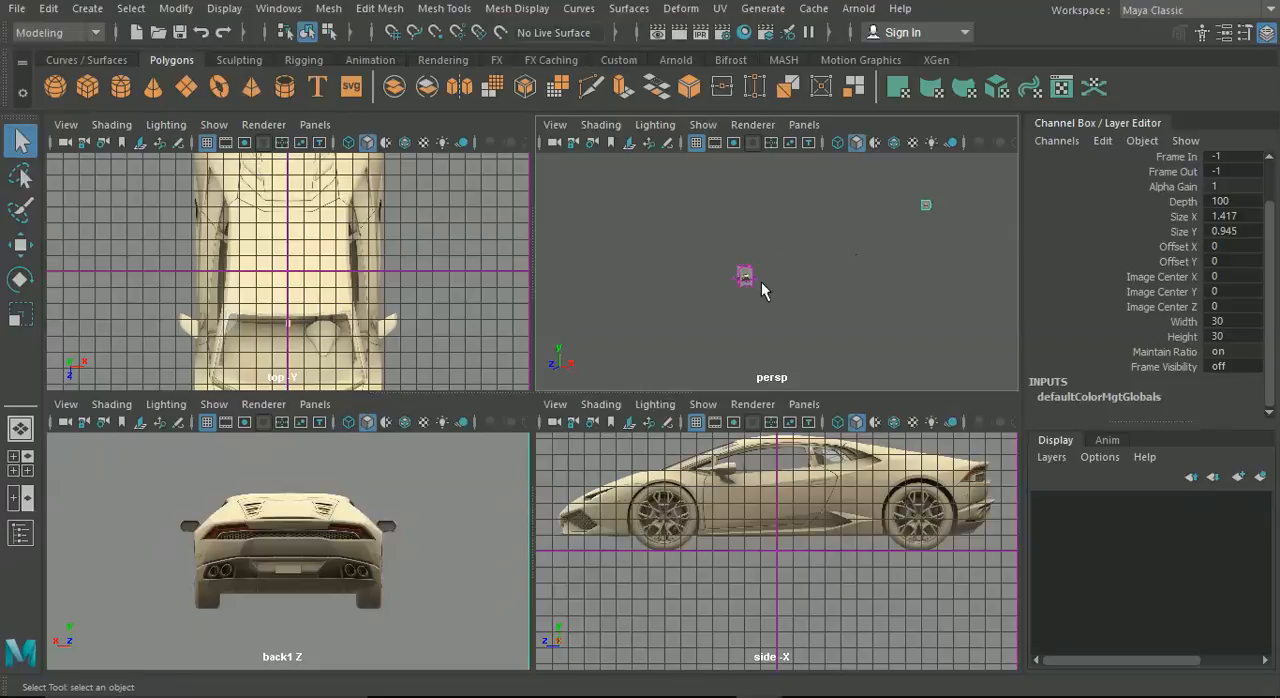
mouse_move(924, 214)
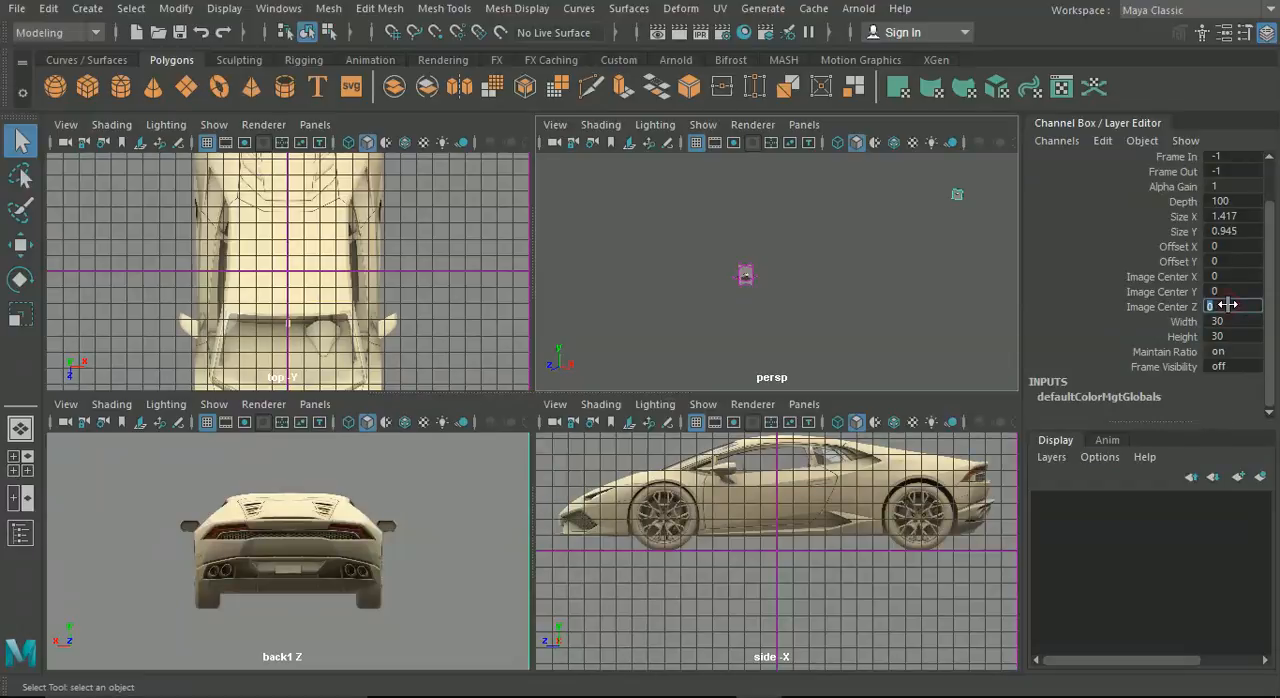
text(1000)
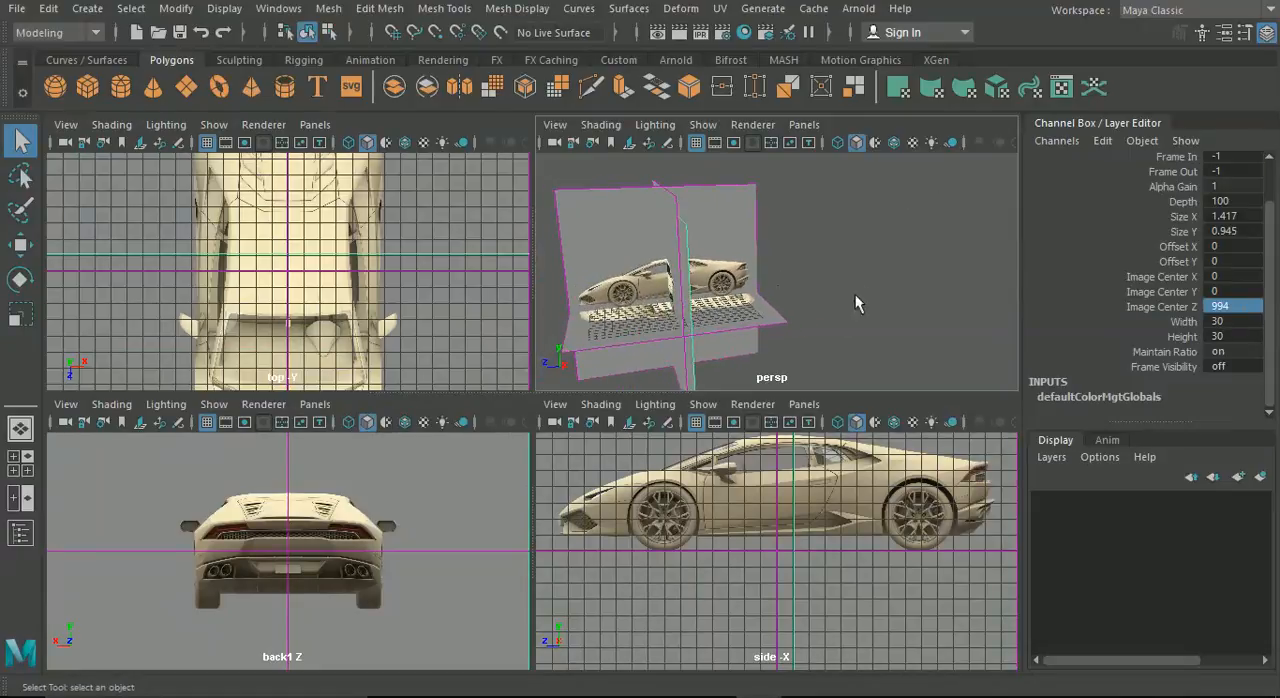
Step: Orbit the perspective view around the front and rear planes to check the rear image's height
drag(855, 300, 700, 340)
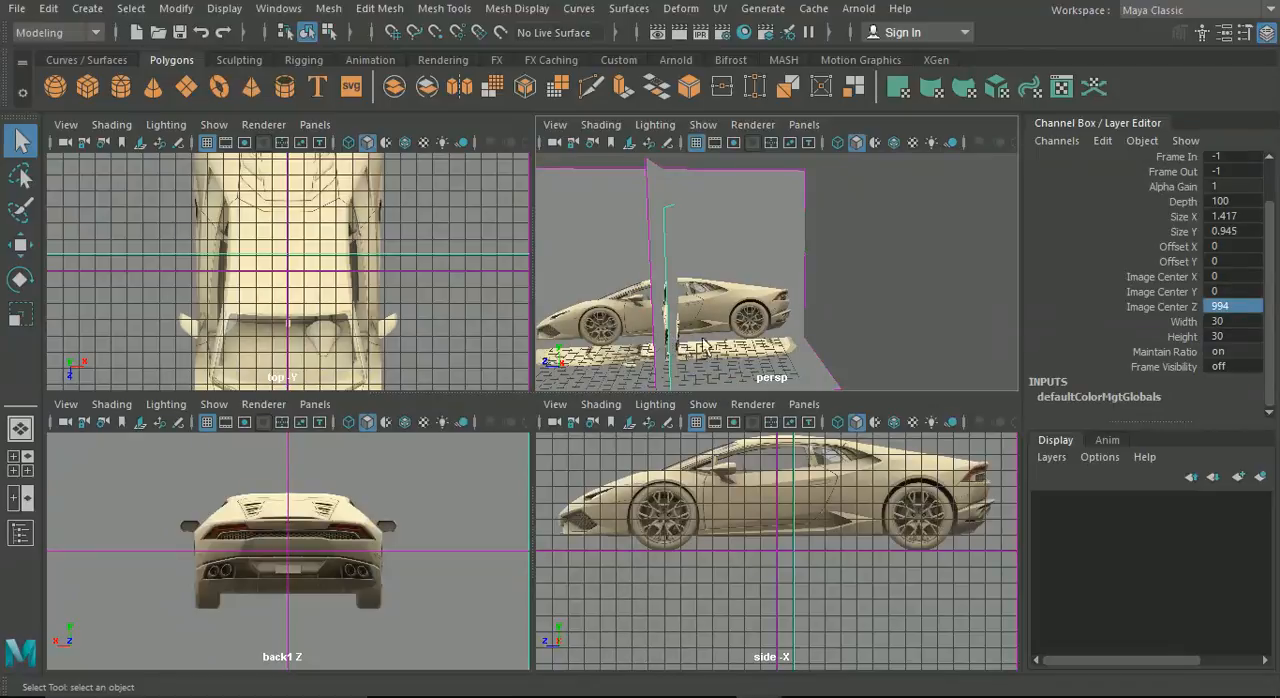
drag(700, 280, 705, 247)
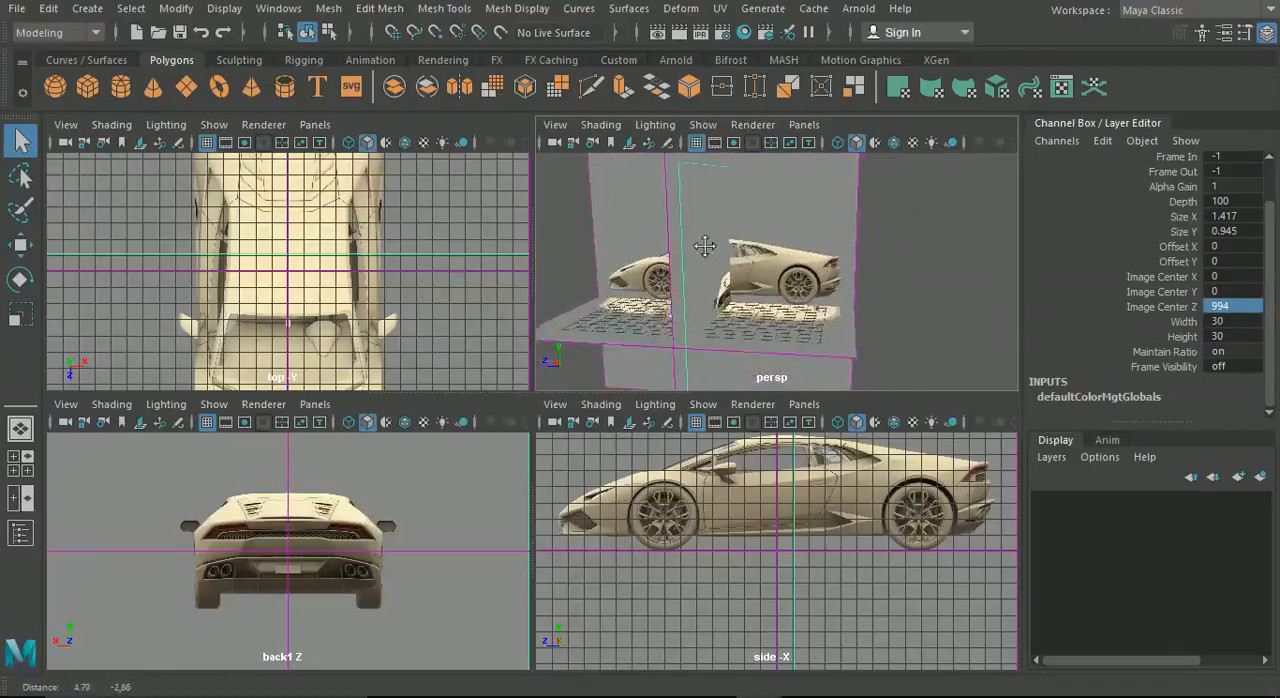
drag(705, 246, 785, 310)
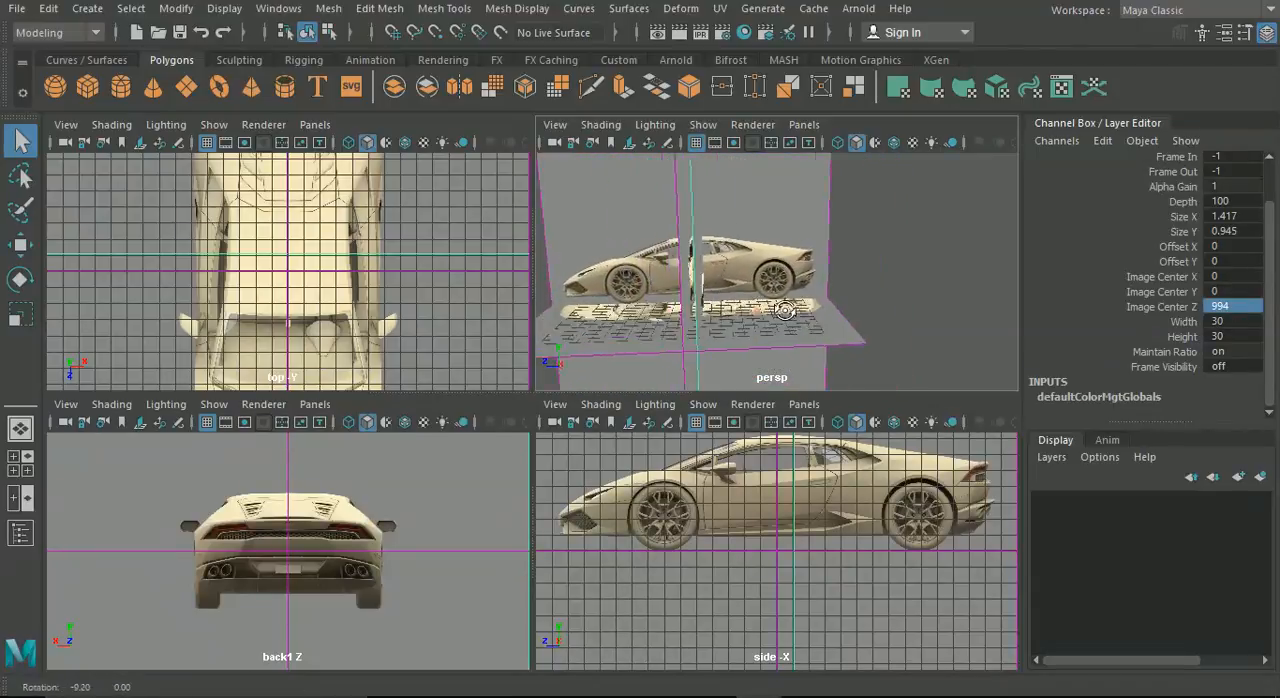
drag(785, 310, 610, 340)
text(3.6)
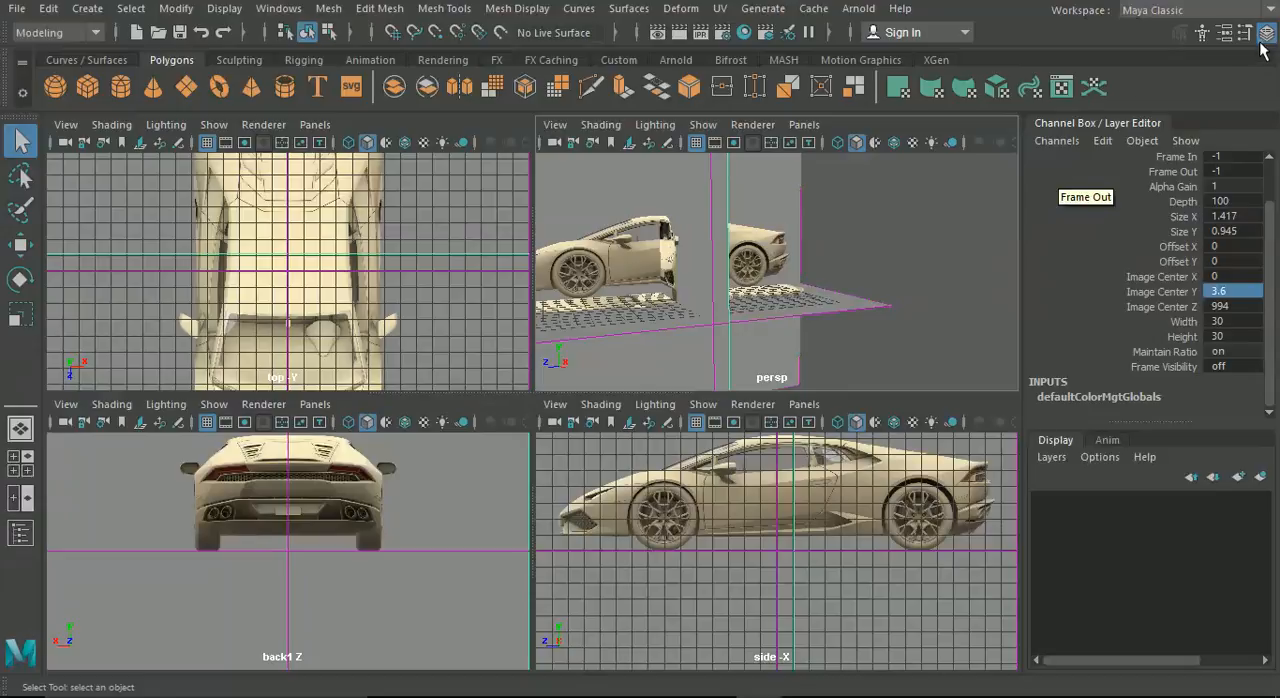
Step: Maximize the perspective panel and orbit around the rear plane to a front three-quarter view
click(1267, 33)
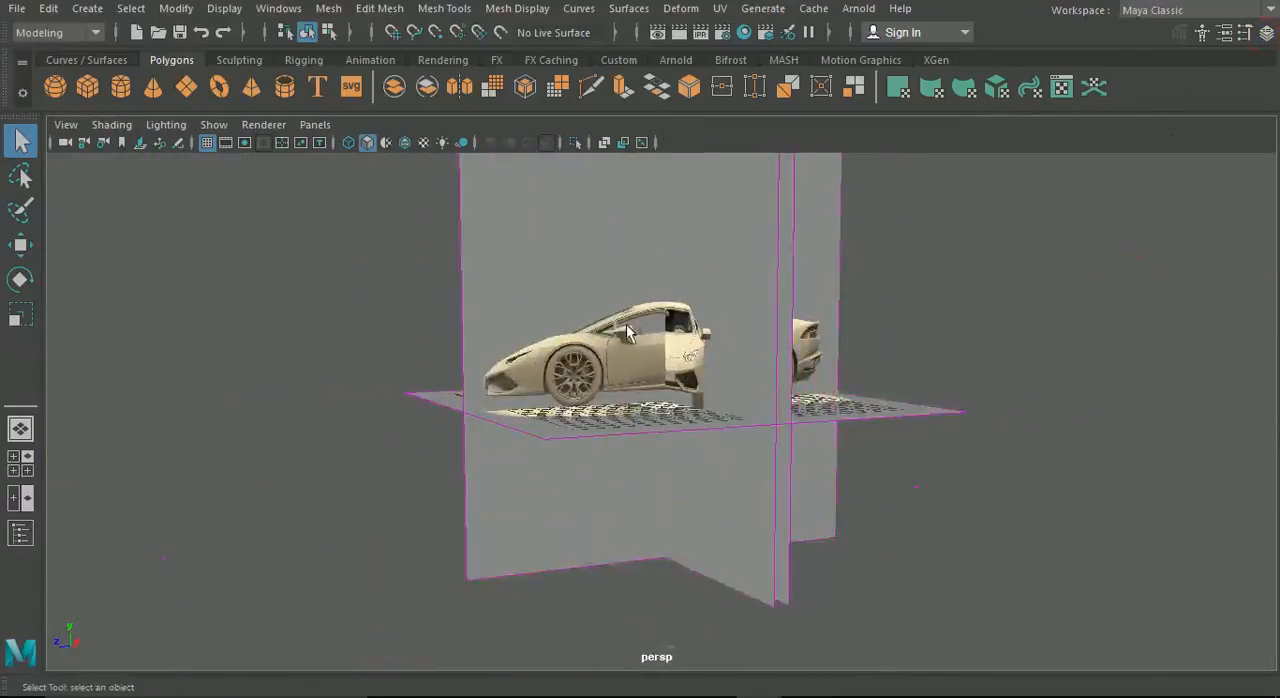
drag(630, 330, 863, 395)
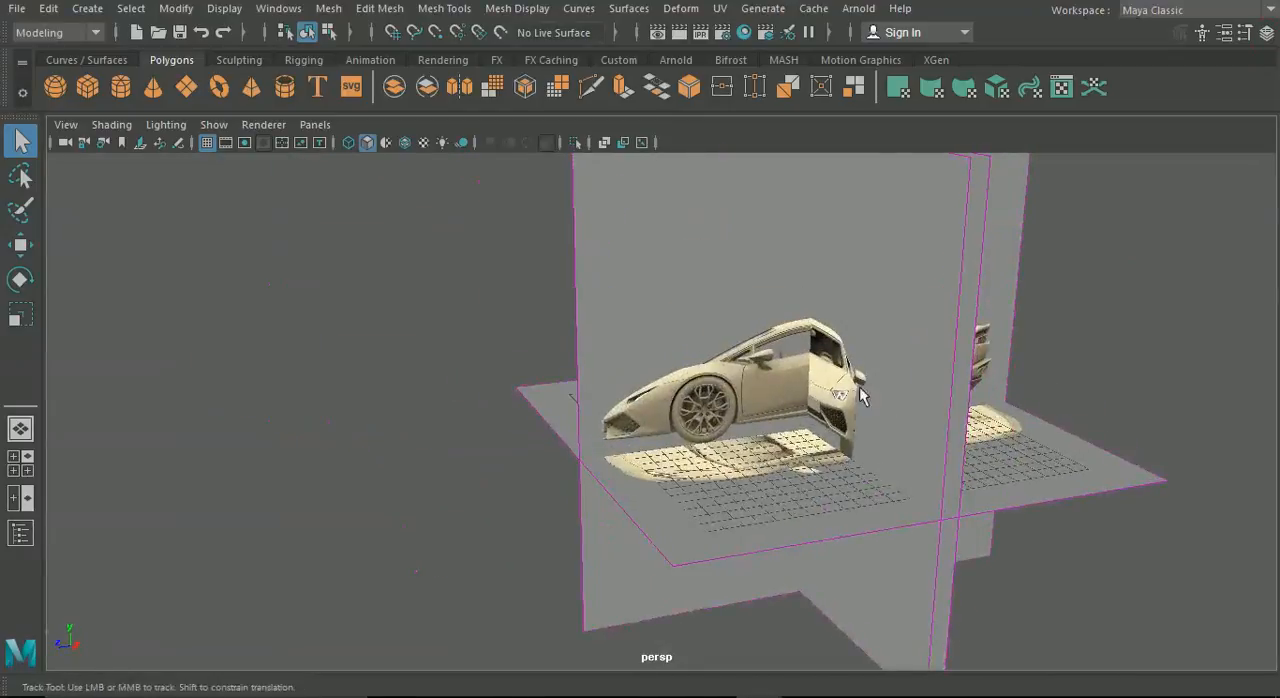
drag(860, 395, 495, 445)
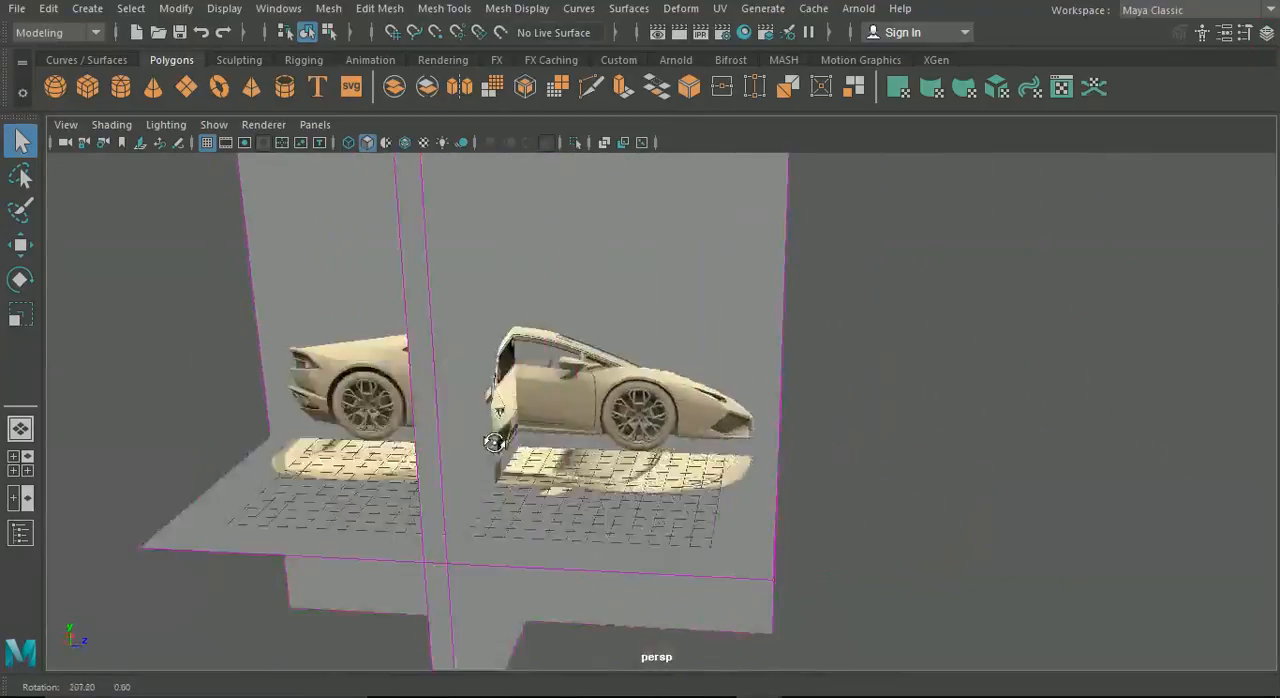
drag(495, 443, 836, 435)
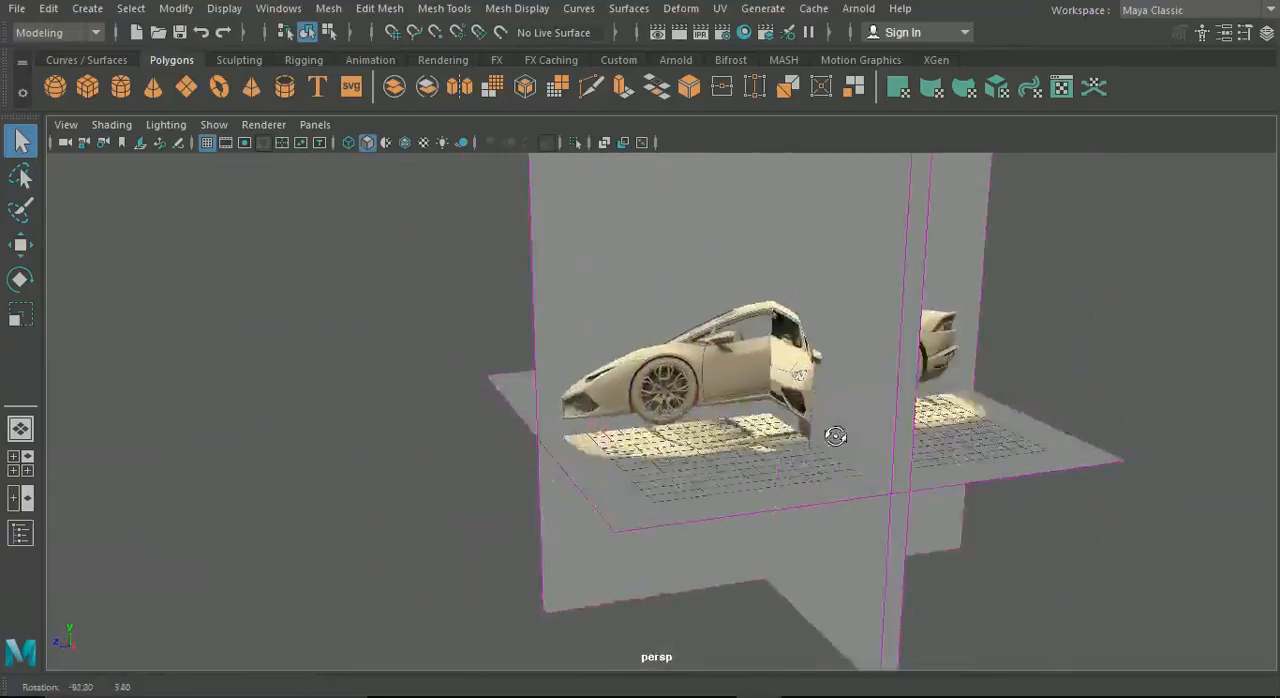